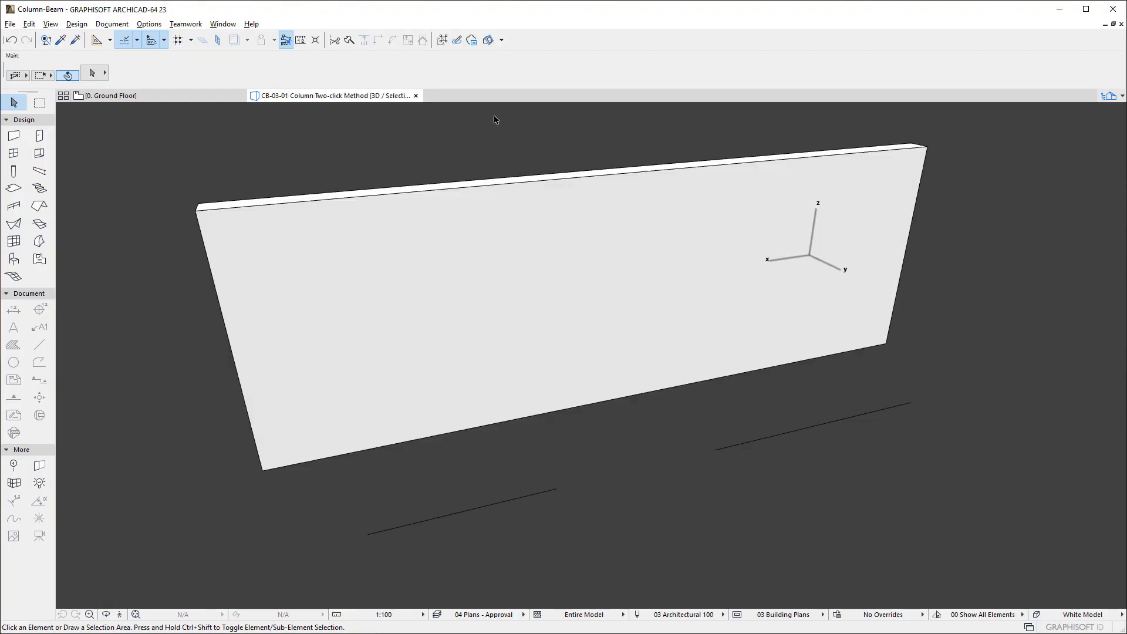
mouse_move(14, 172)
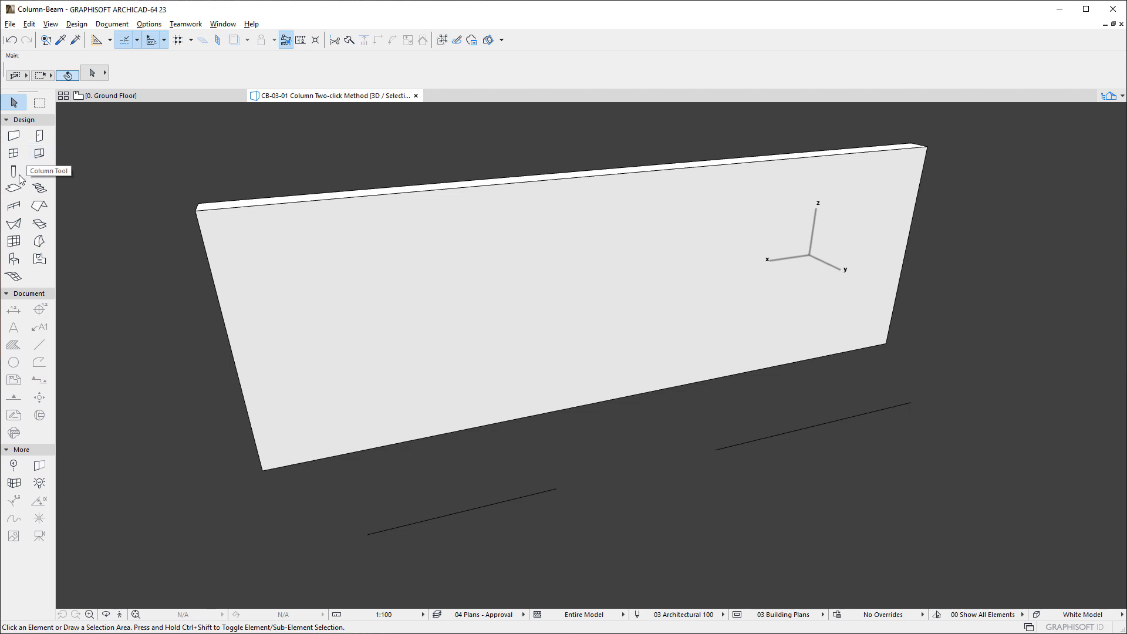
- Place four slanted 400 by 400 concrete columns with the Column Tool's Two Clicks method
left_click(13, 171)
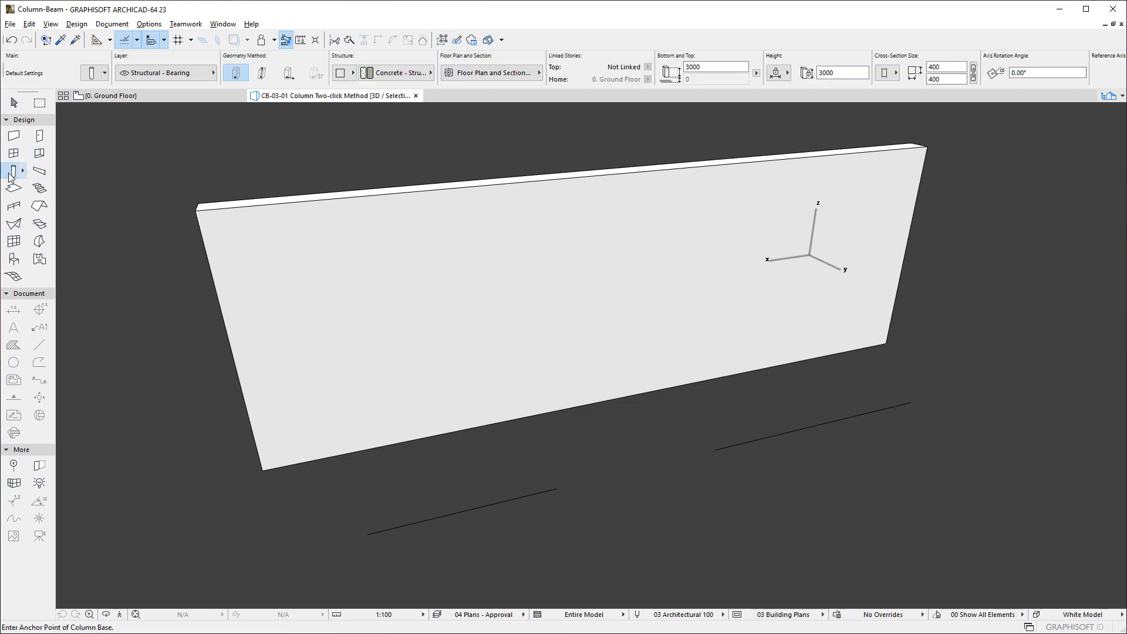
mouse_move(260, 73)
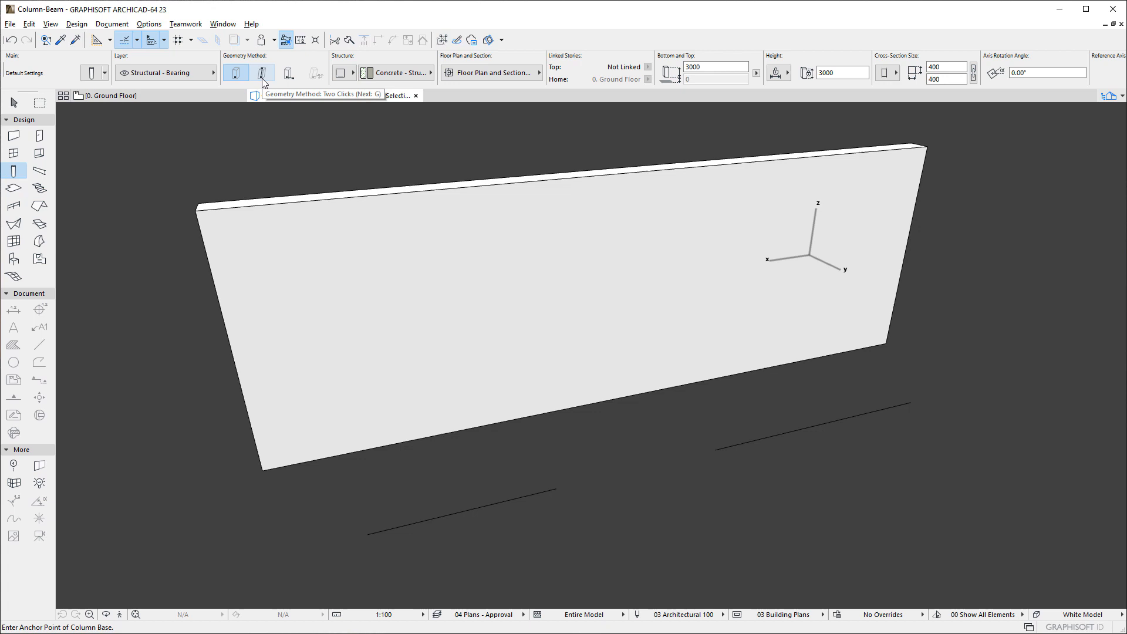
left_click(261, 73)
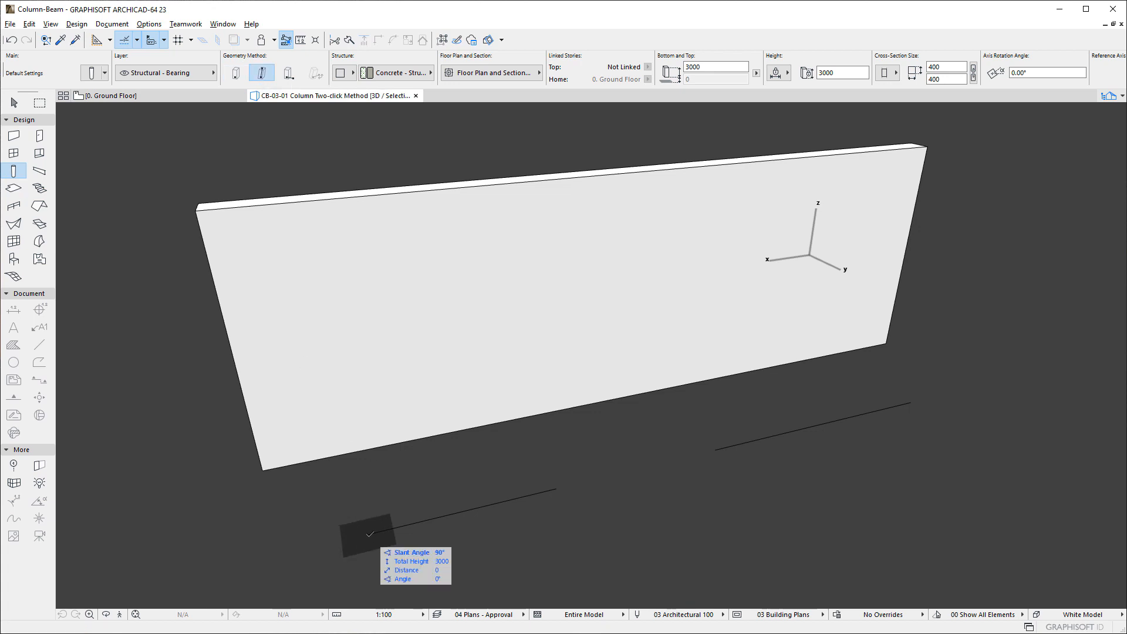
left_click(366, 535)
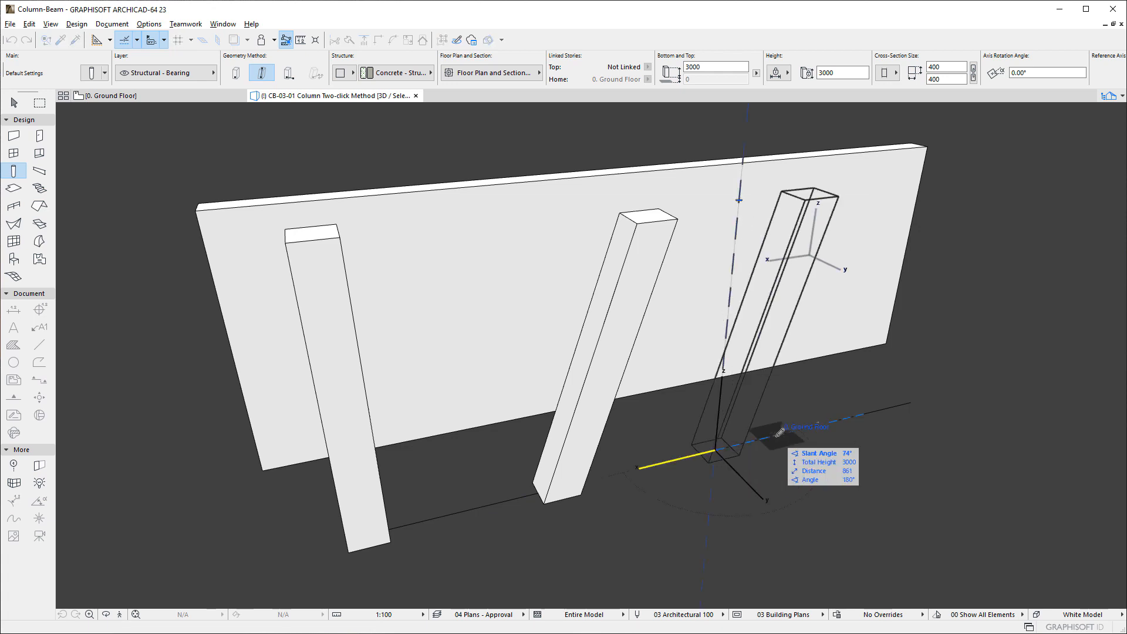
left_click(711, 456)
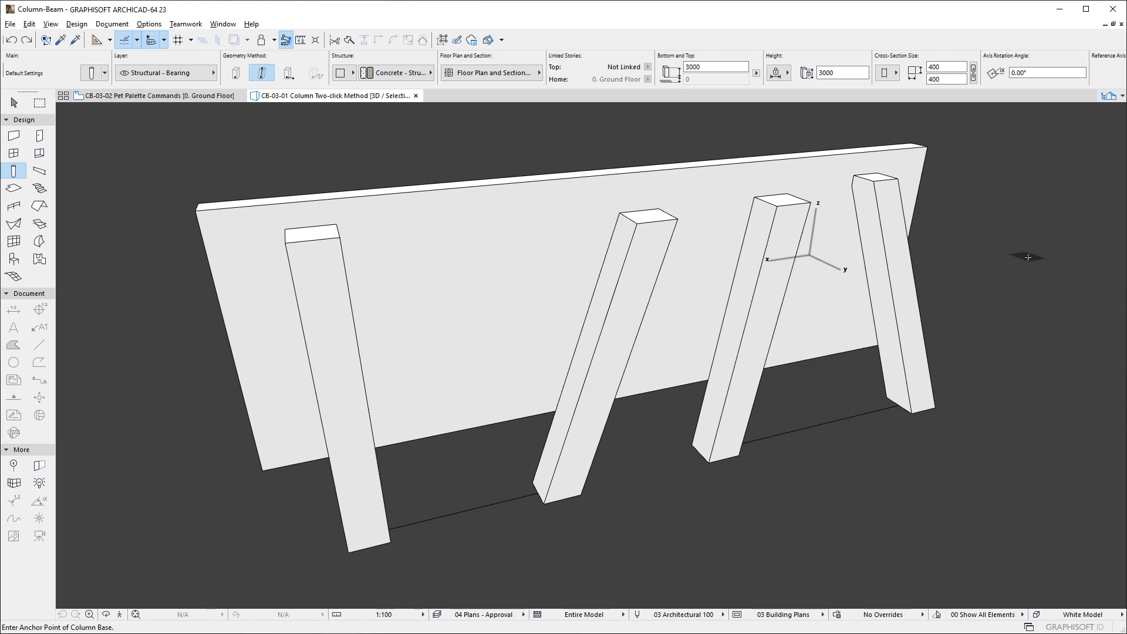
- Stretch the second column's cross-section width from one side in the Ground Floor plan
left_click(613, 319)
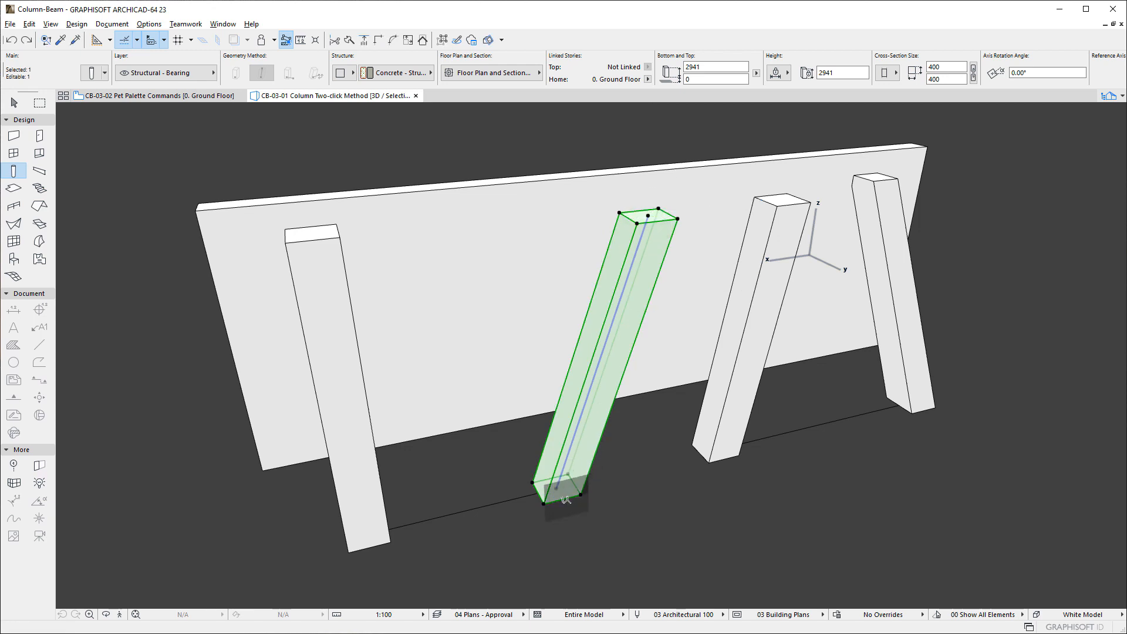
left_click(564, 500)
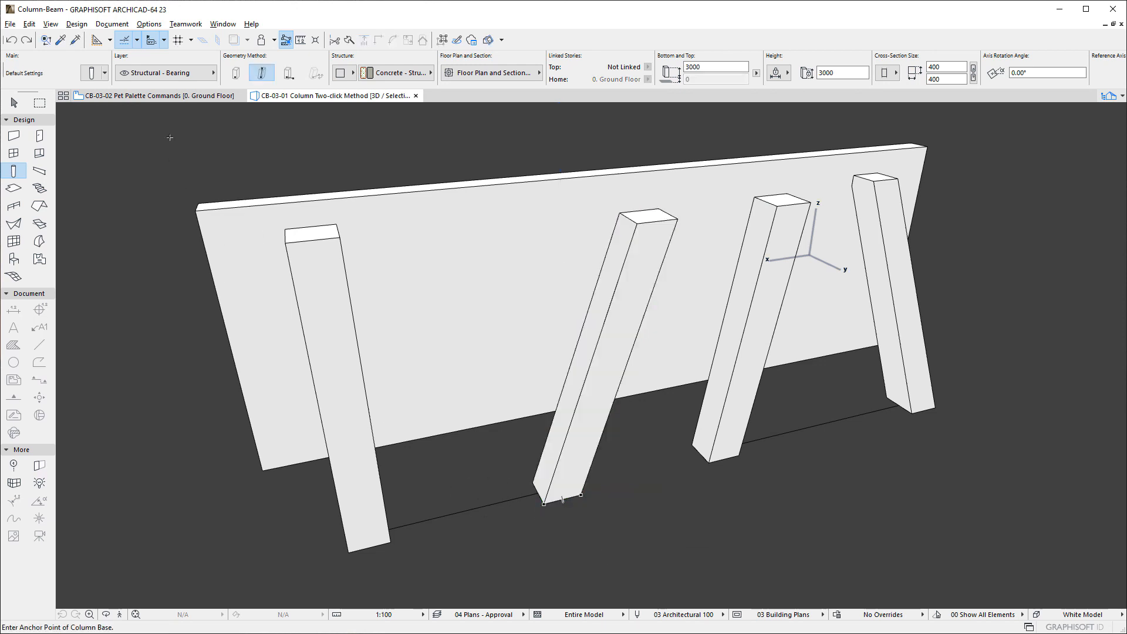
left_click(151, 95)
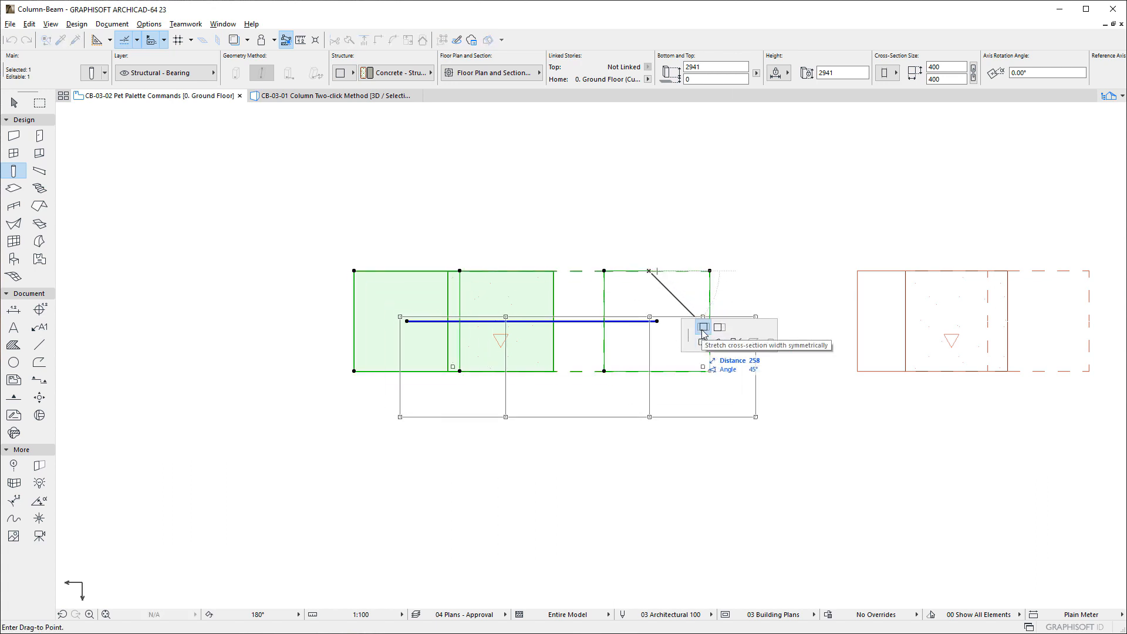
mouse_move(701, 327)
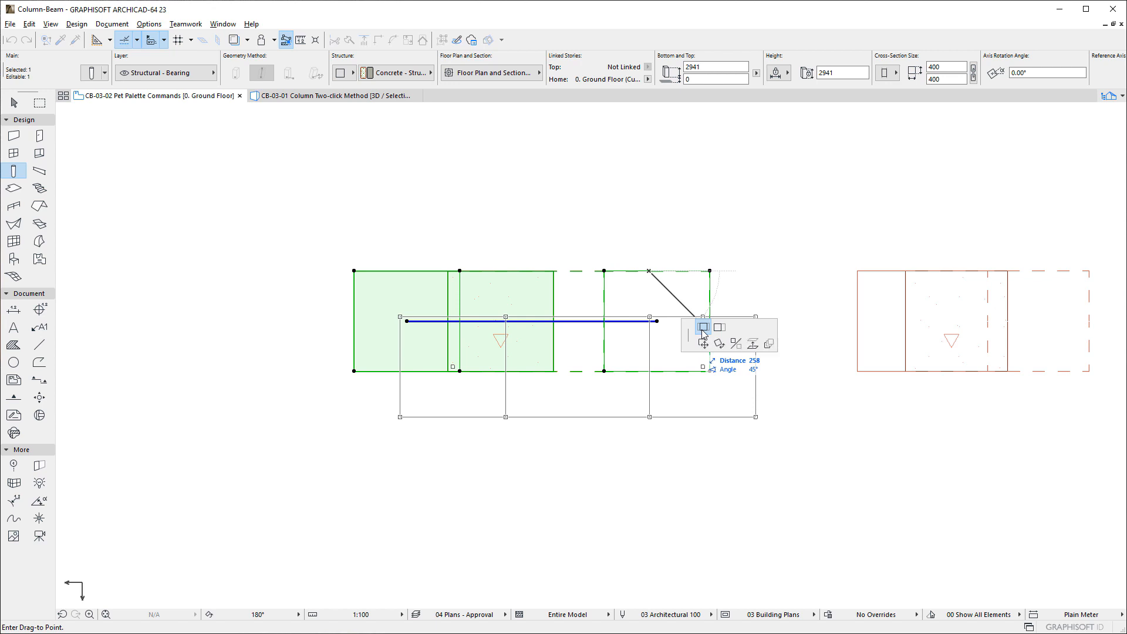
mouse_move(720, 328)
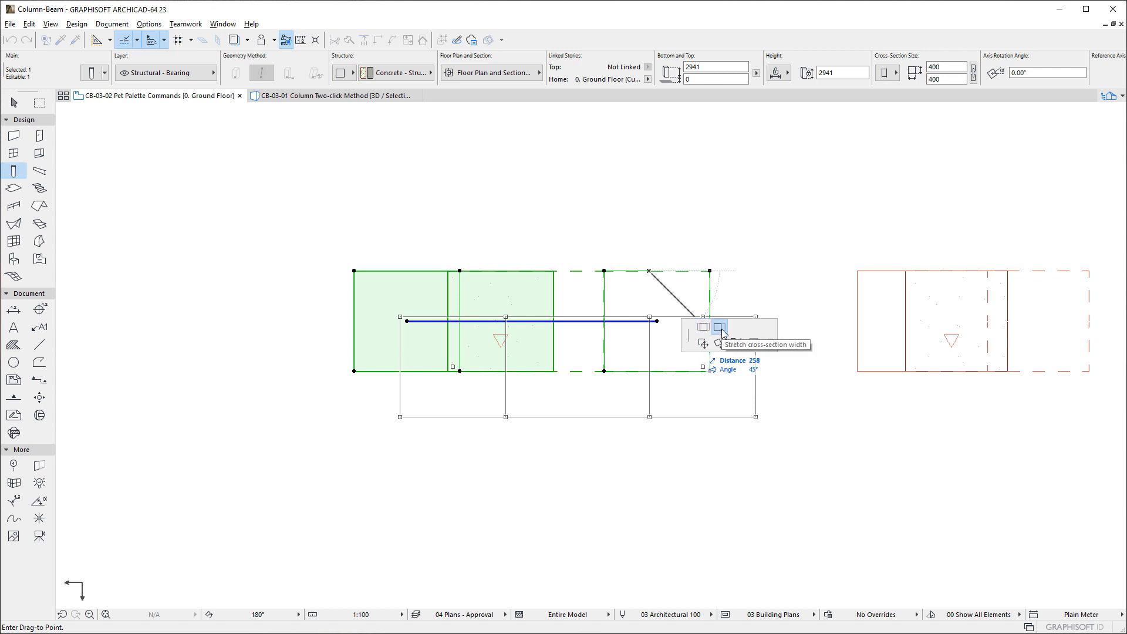
left_click(718, 329)
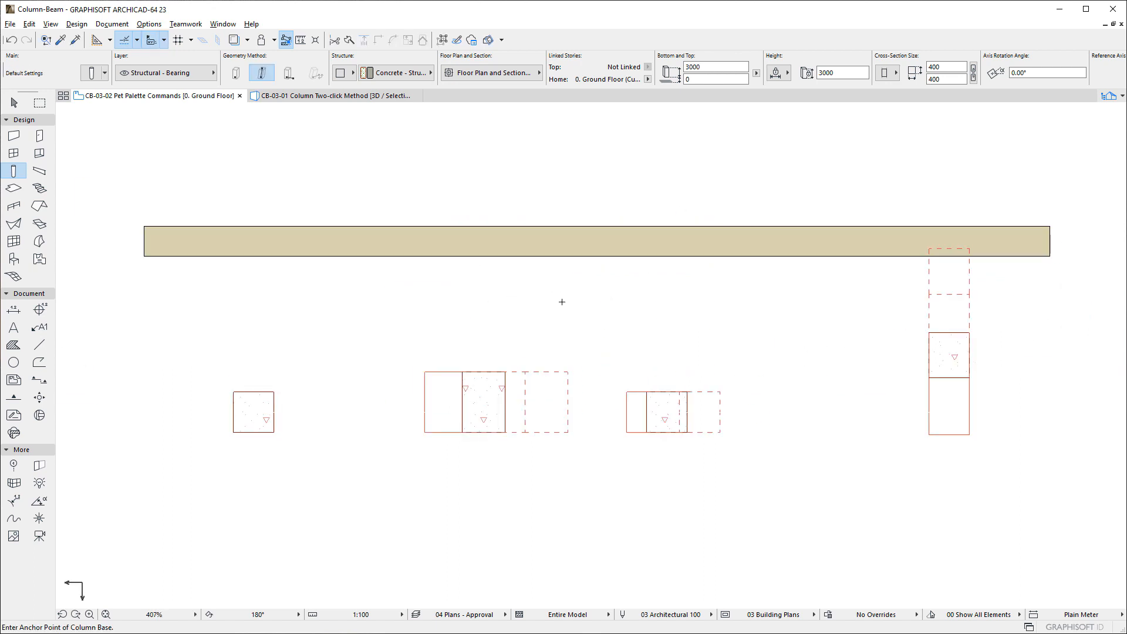
- Stretch the first column's cross-section width symmetrically about its footprint
scroll("up", 3)
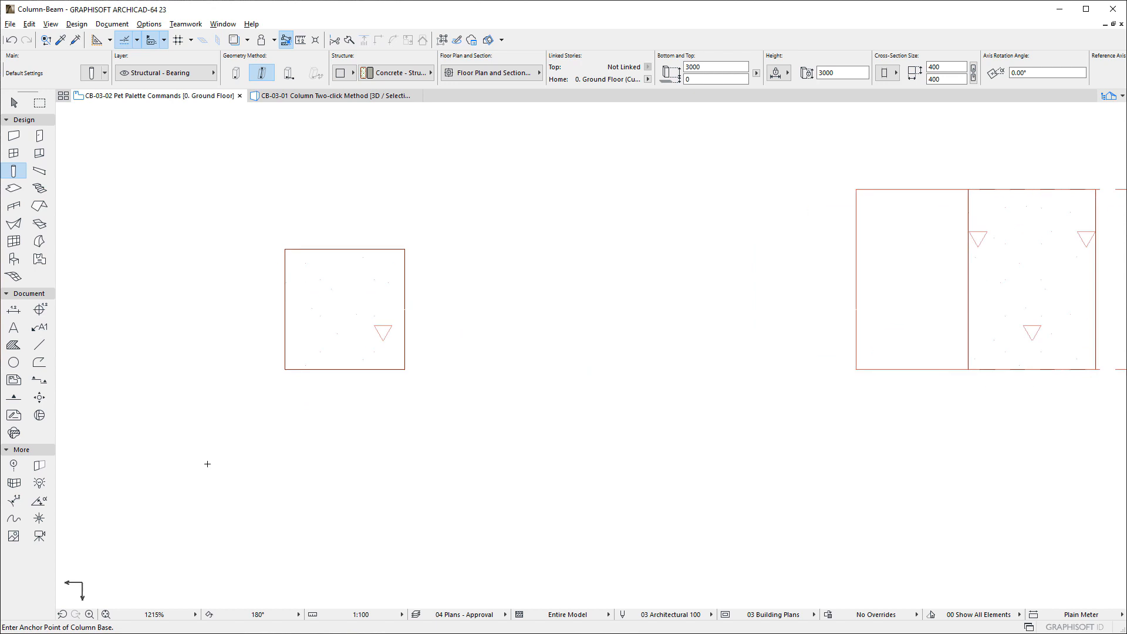
left_click(344, 309)
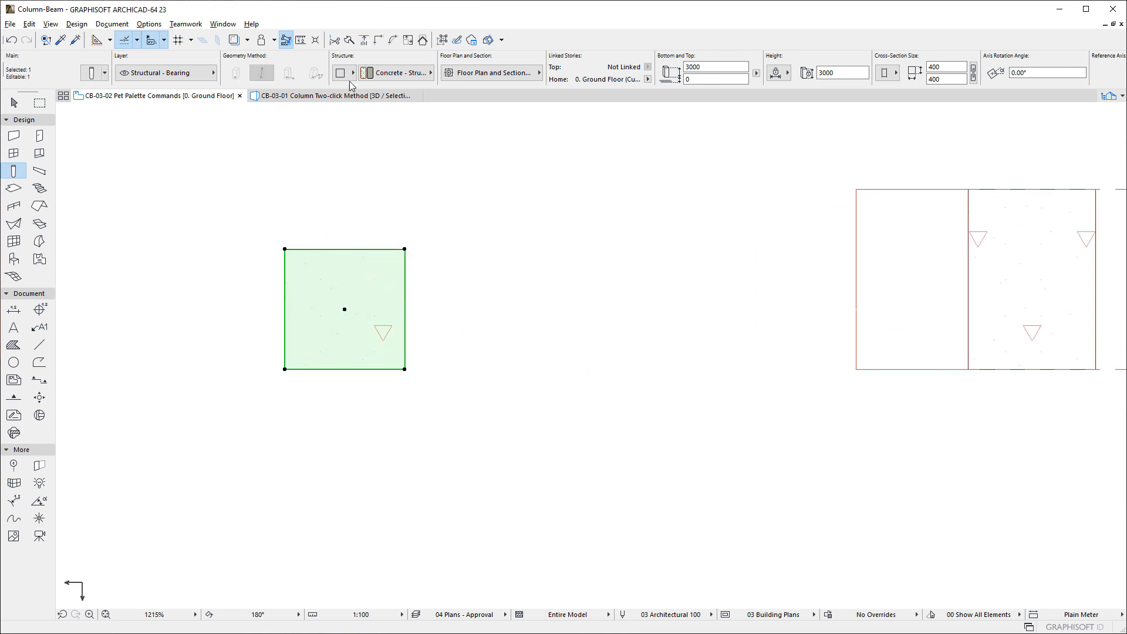
left_click(341, 72)
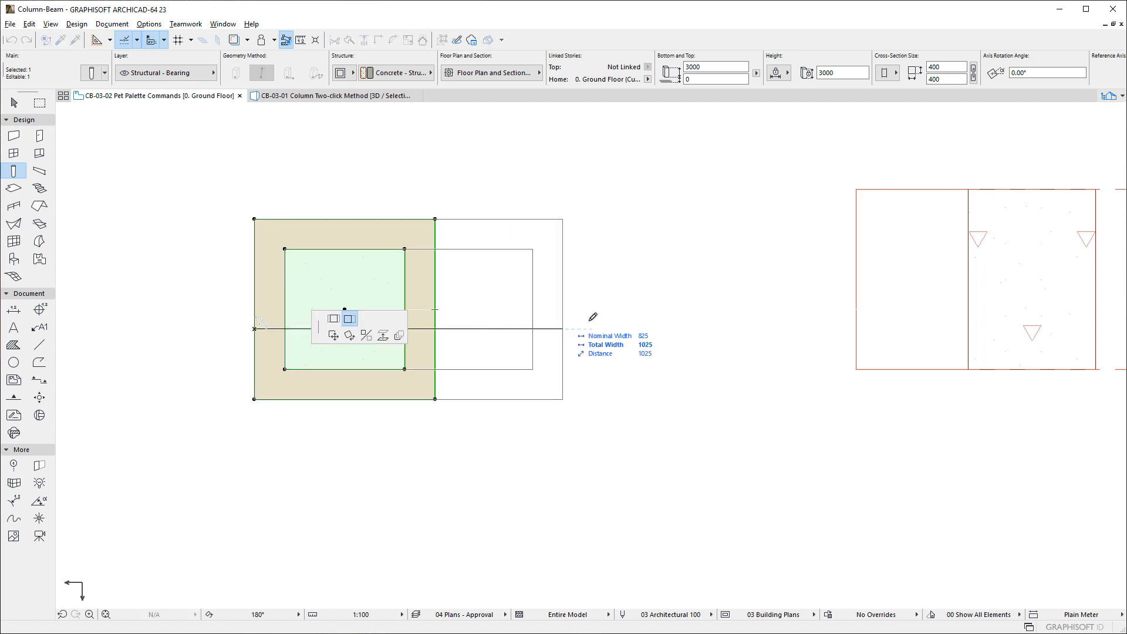
left_click(350, 318)
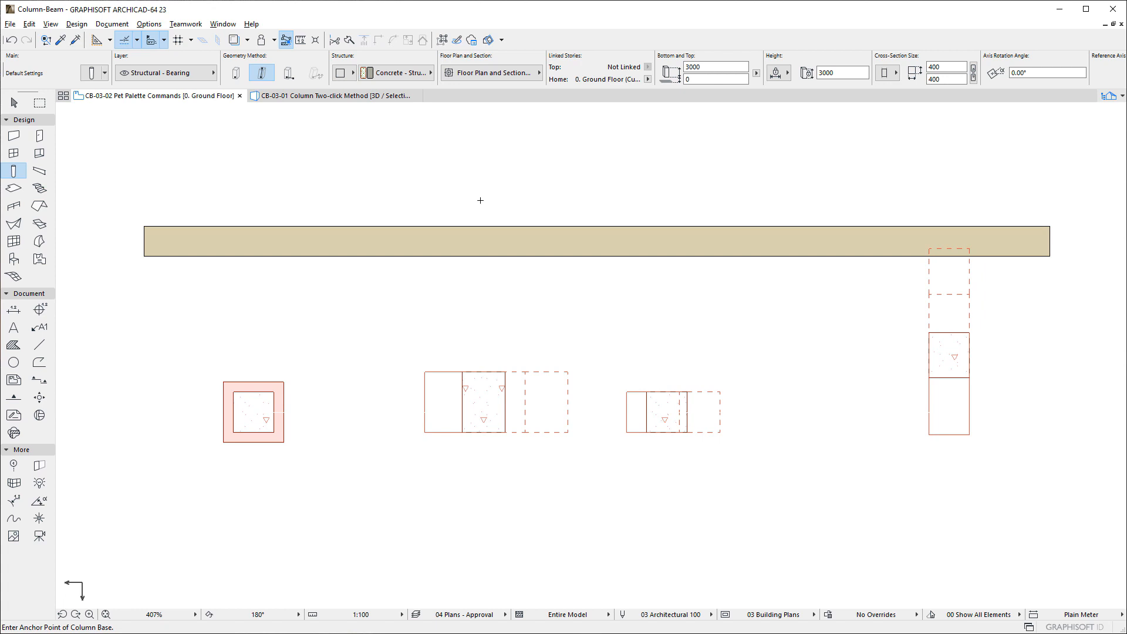
- Rotate the second slanted column 90° about its own axis in the 3D view
left_click(332, 95)
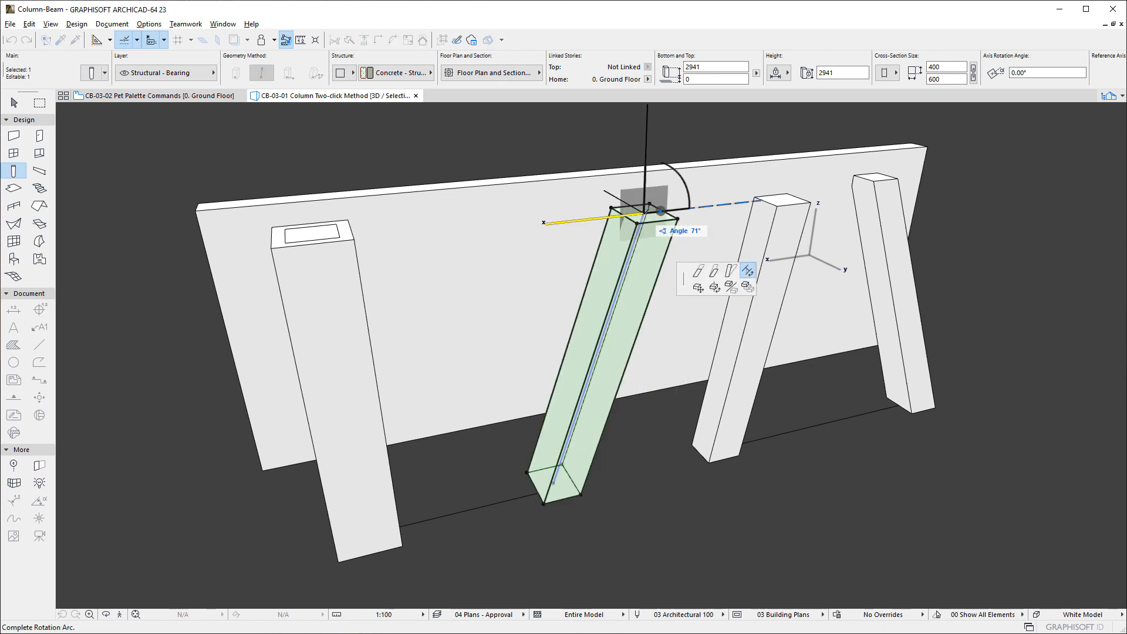
mouse_move(748, 271)
type("90")
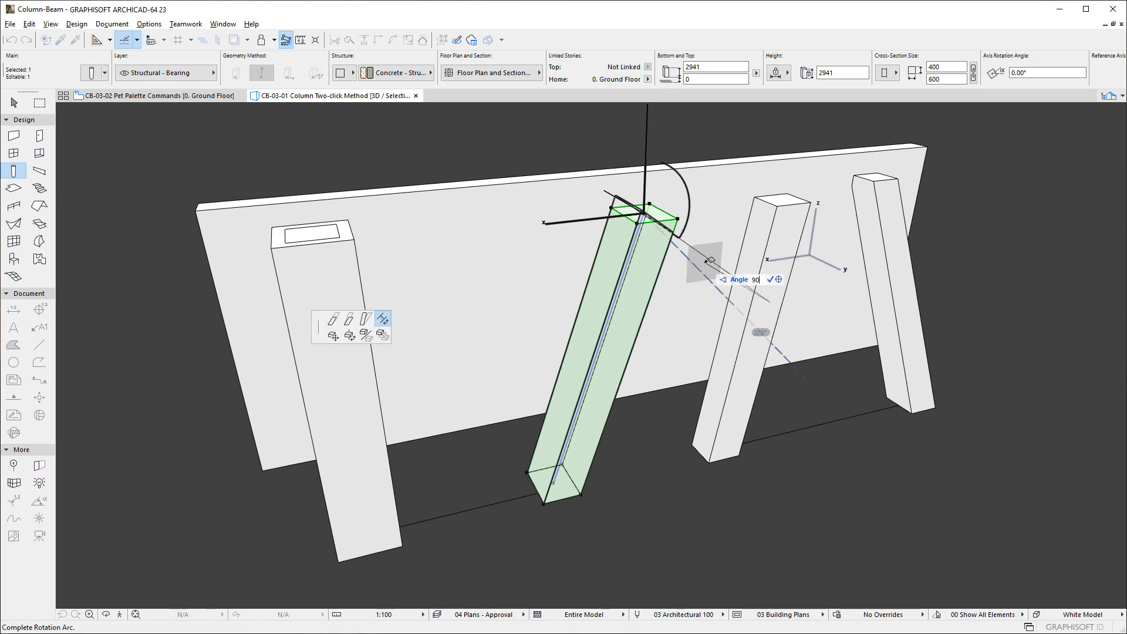
left_click(776, 279)
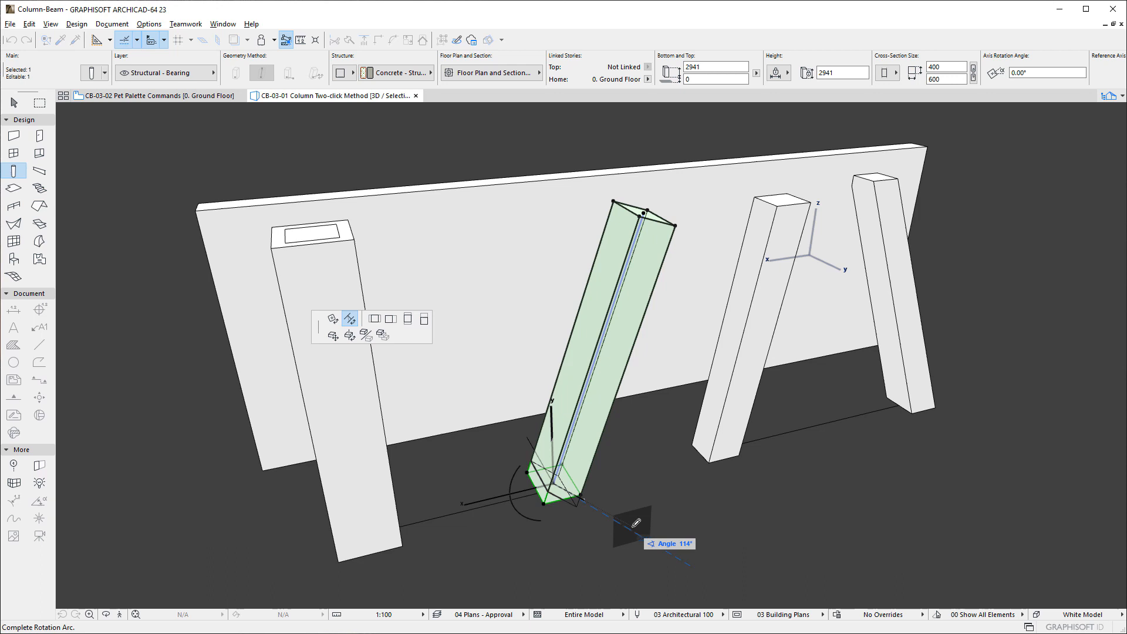
left_click(654, 472)
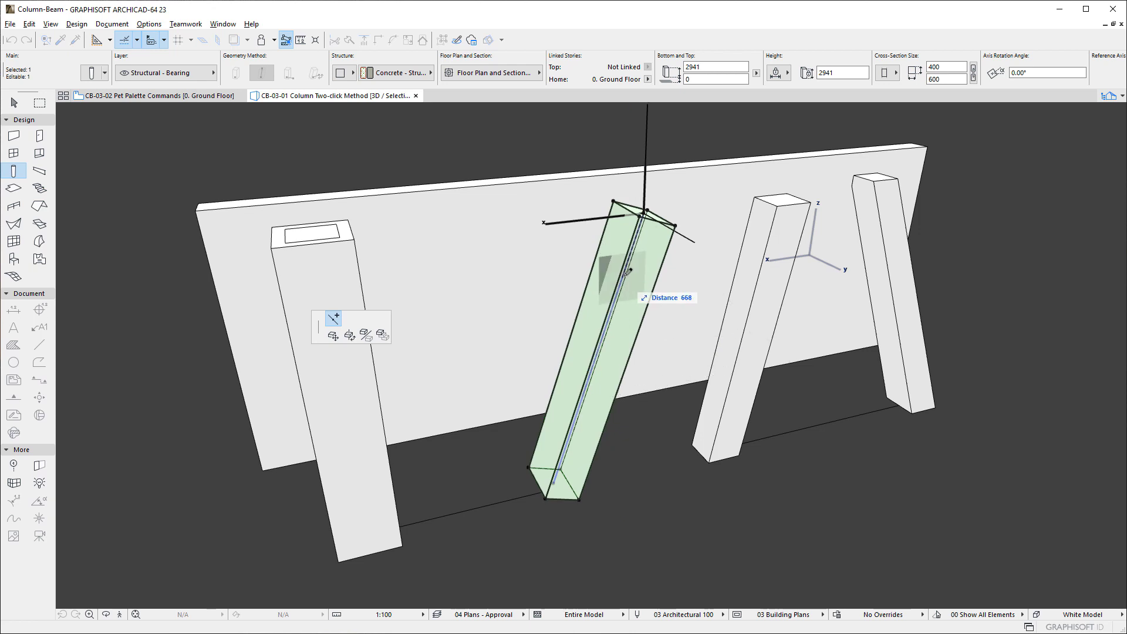
mouse_move(607, 297)
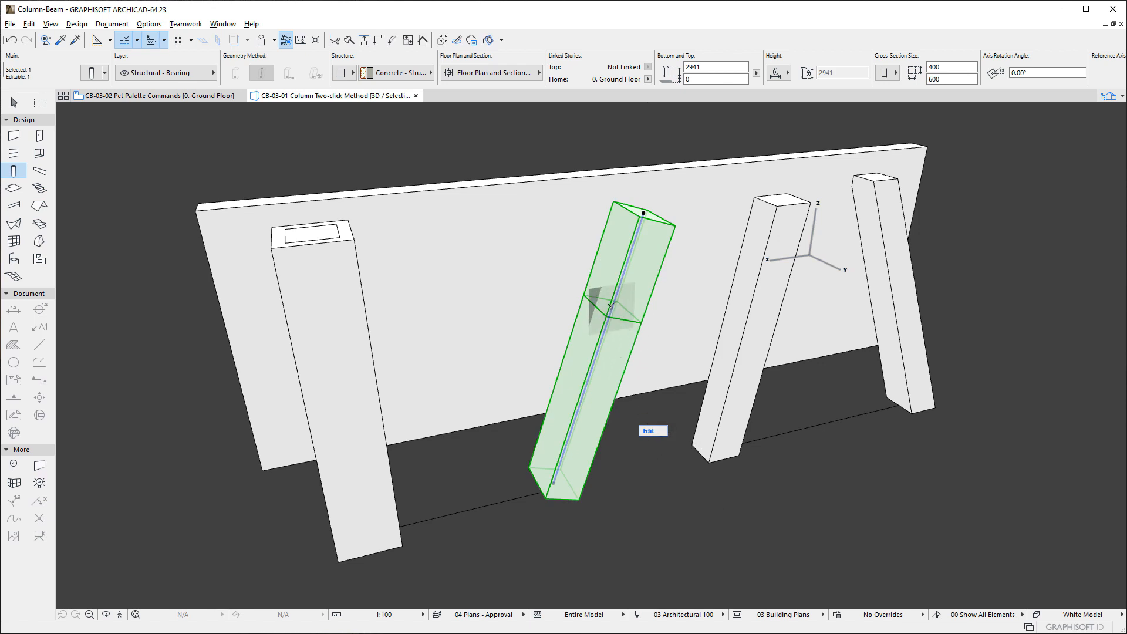
- Rotate the new mid-height segment joint of the second column to change its angle
left_click(649, 430)
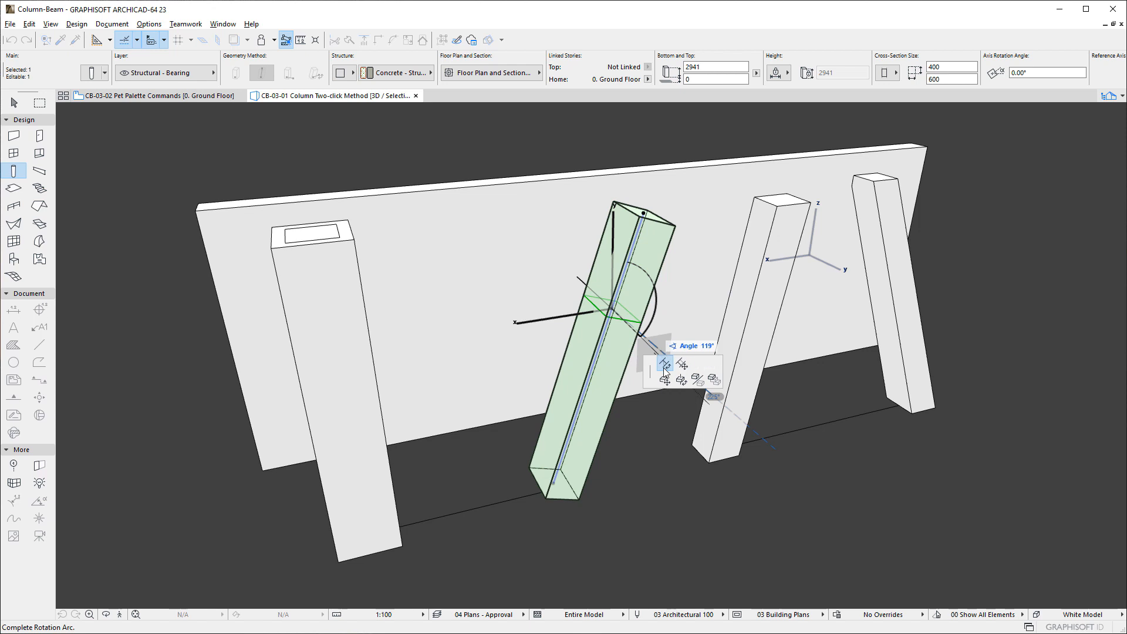
mouse_move(662, 366)
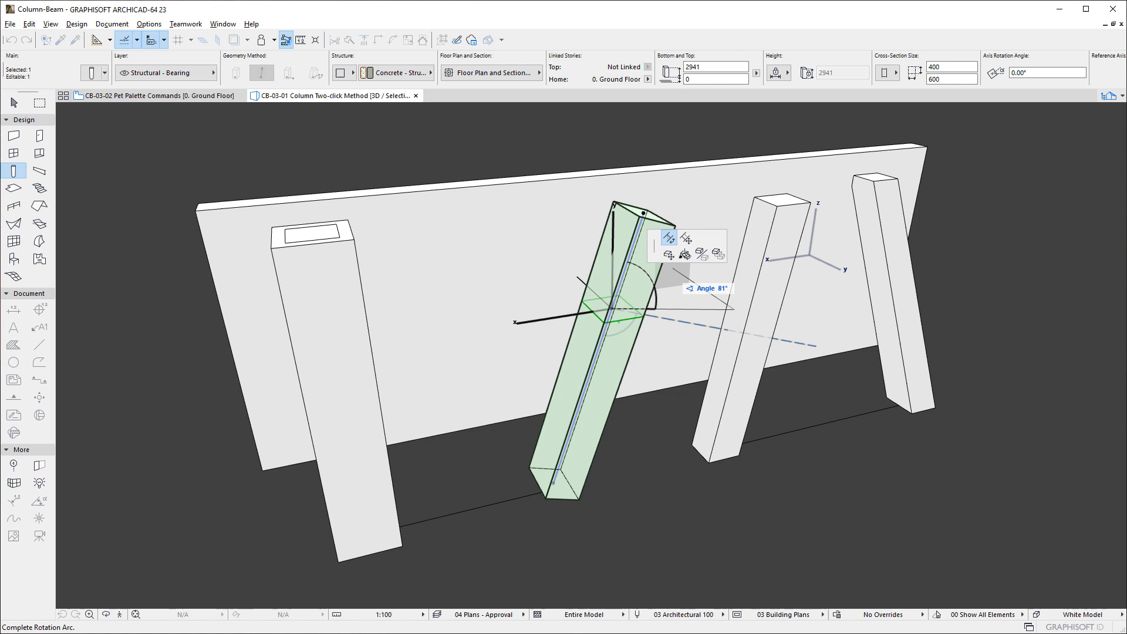
mouse_move(684, 237)
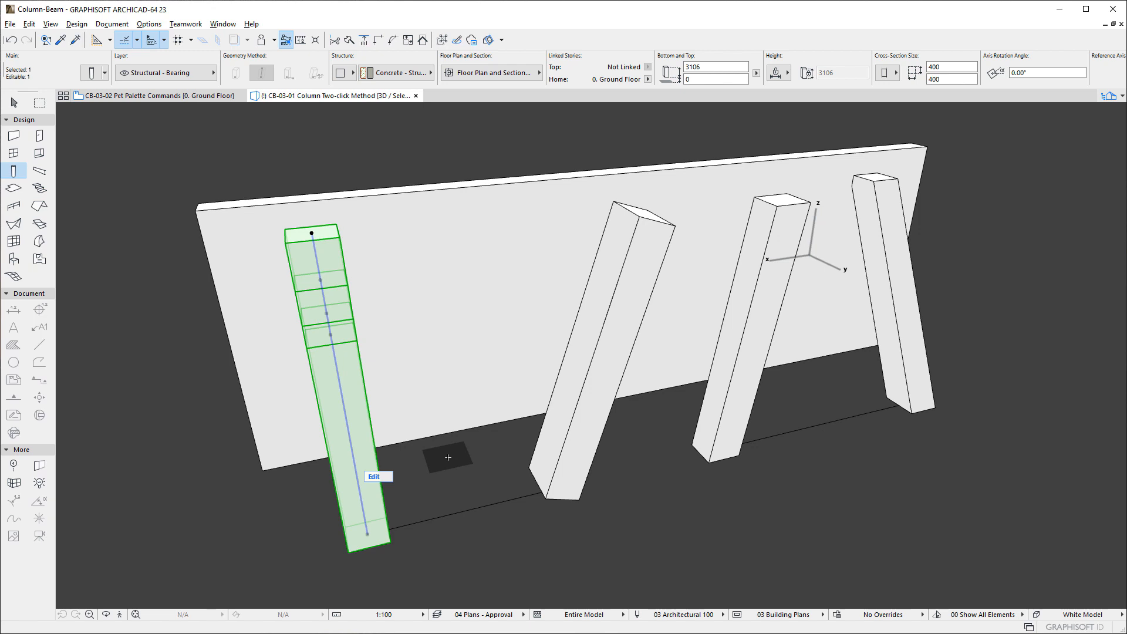
mouse_move(380, 480)
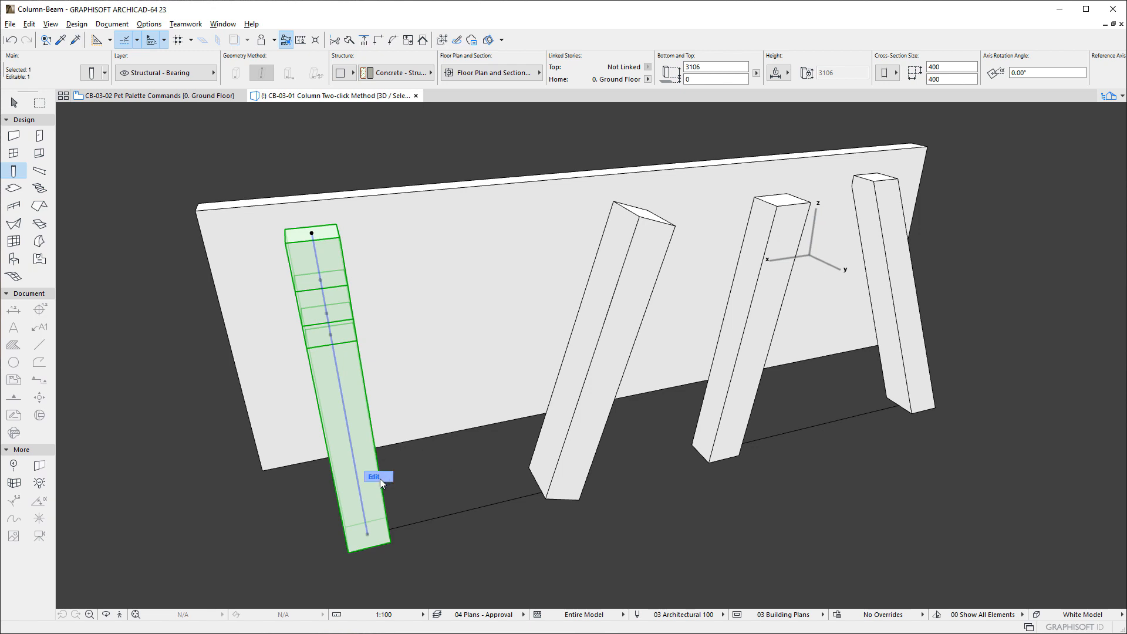
- Edit the left column's segments, toggle Environment off and on, check Column Settings, and exit edit mode
left_click(373, 476)
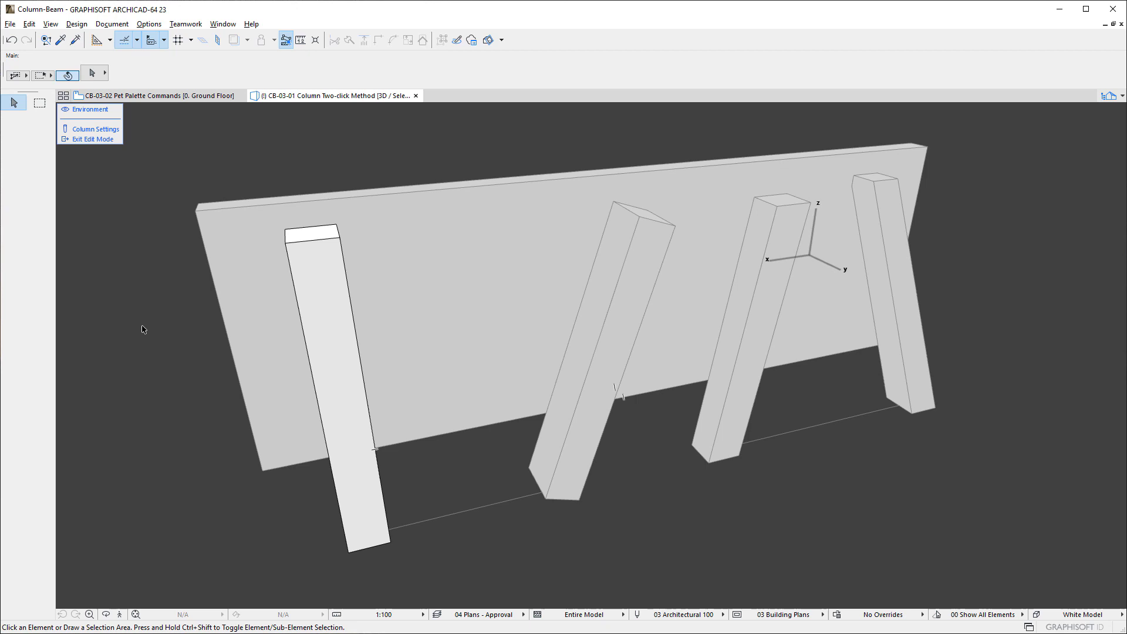
mouse_move(70, 188)
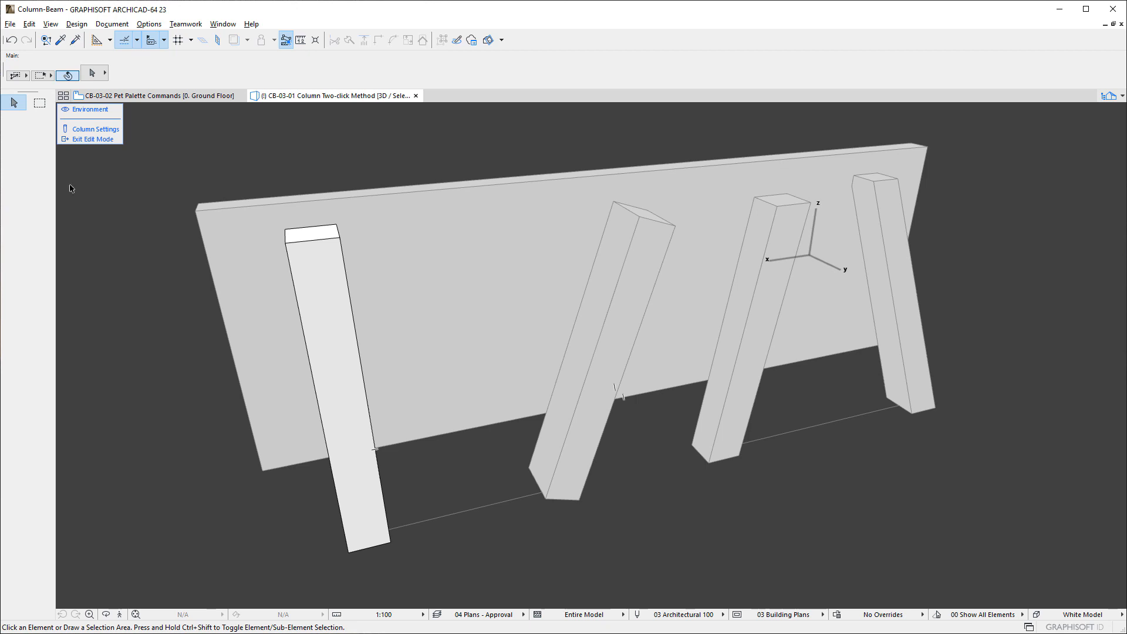
mouse_move(31, 89)
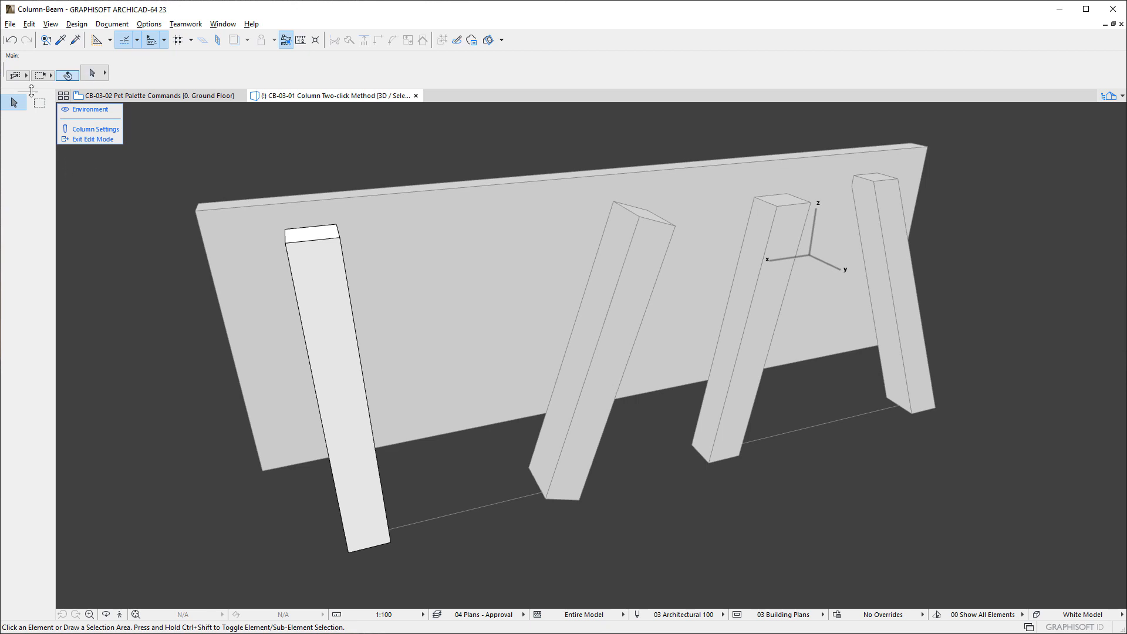
mouse_move(69, 137)
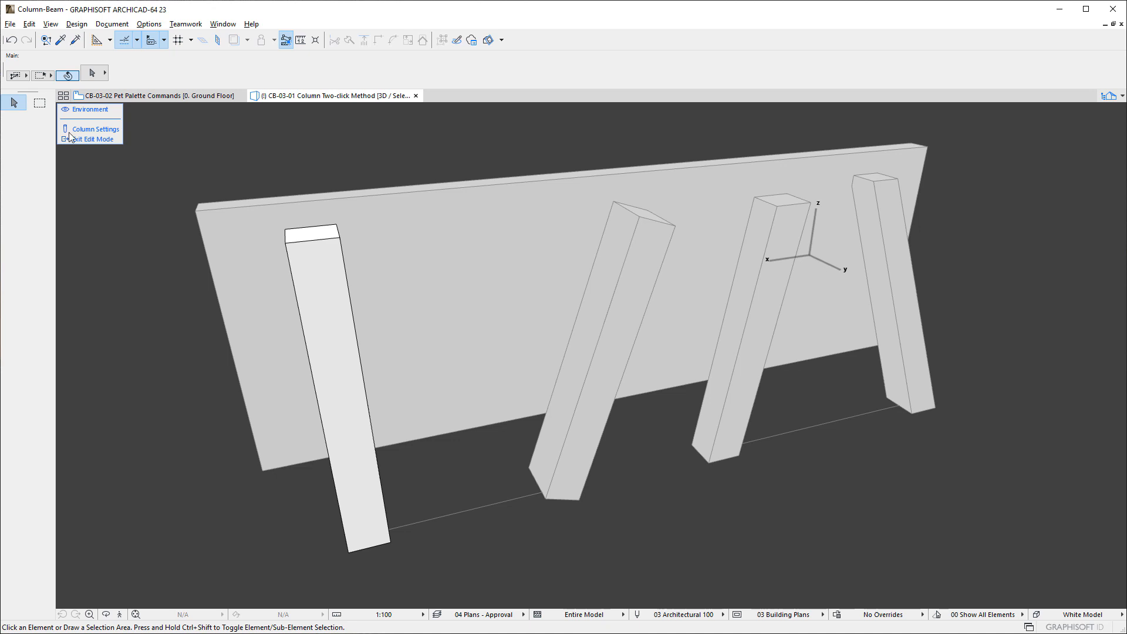
left_click(91, 109)
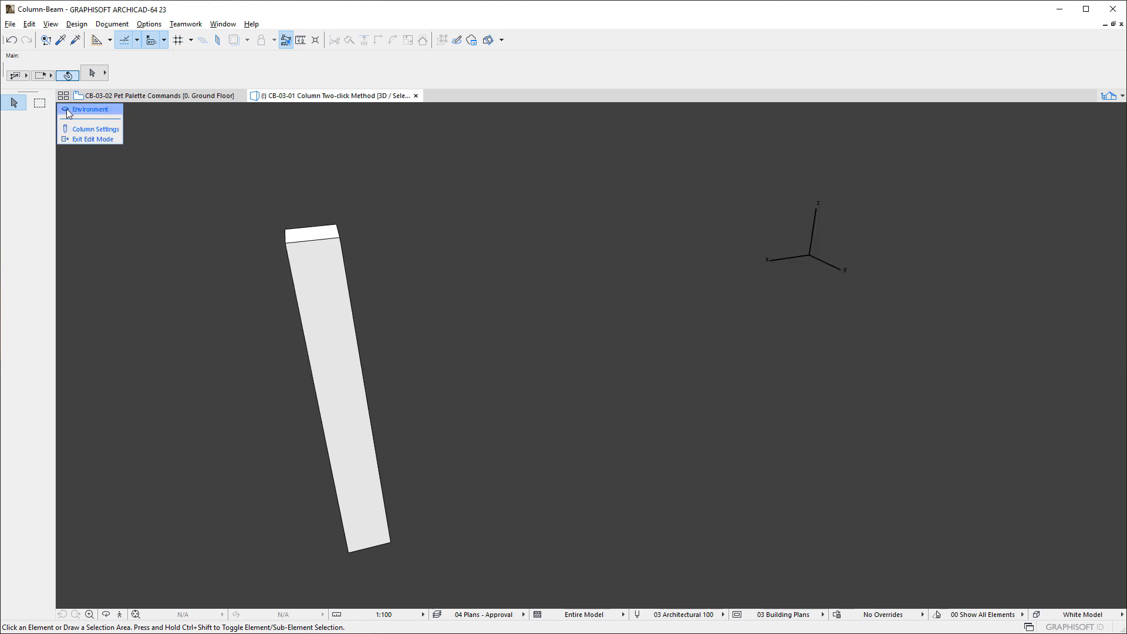
left_click(91, 108)
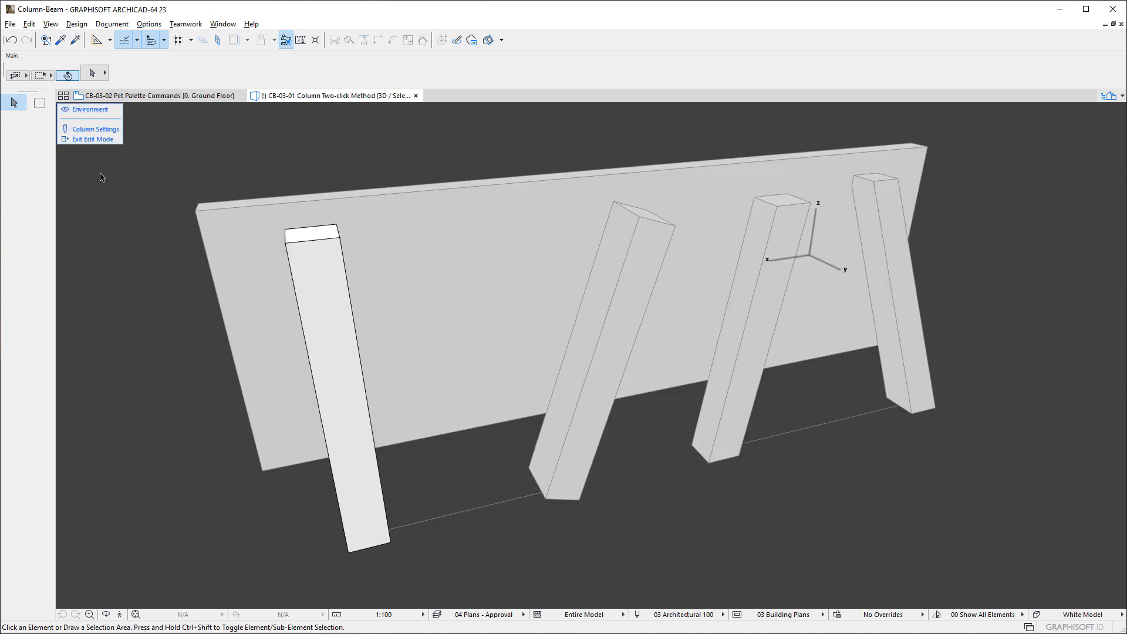
mouse_move(94, 129)
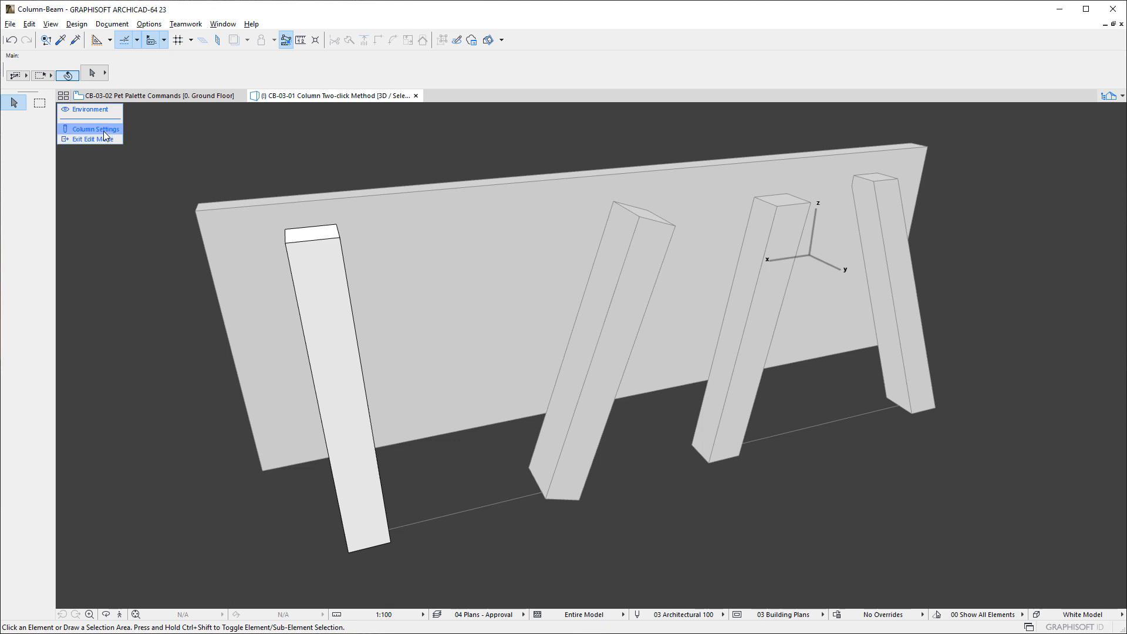
left_click(91, 130)
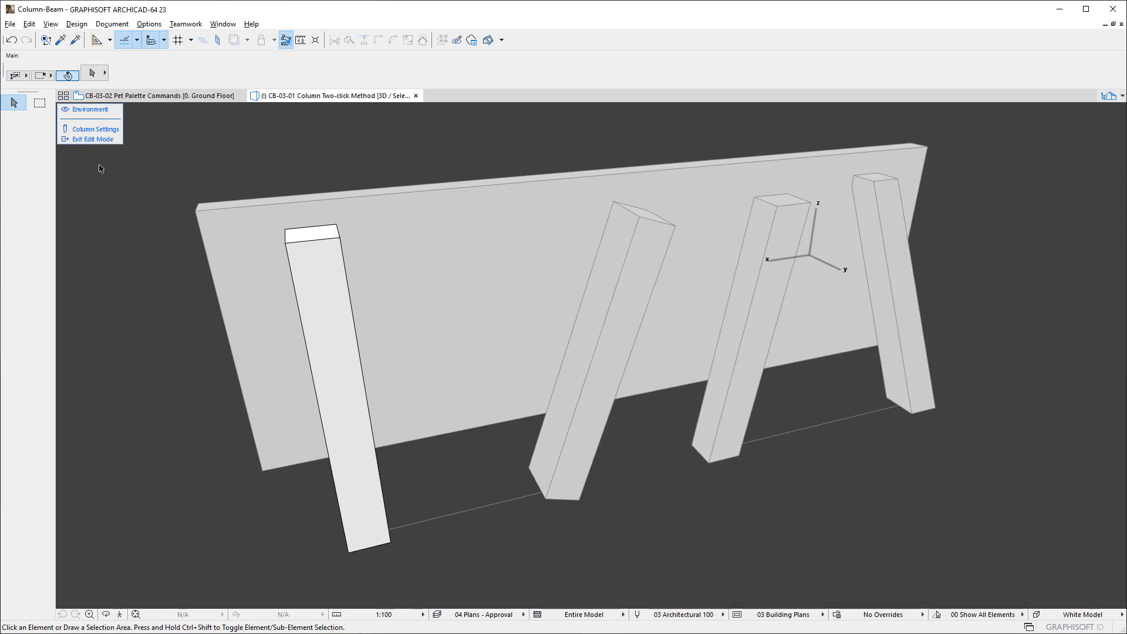
left_click(324, 359)
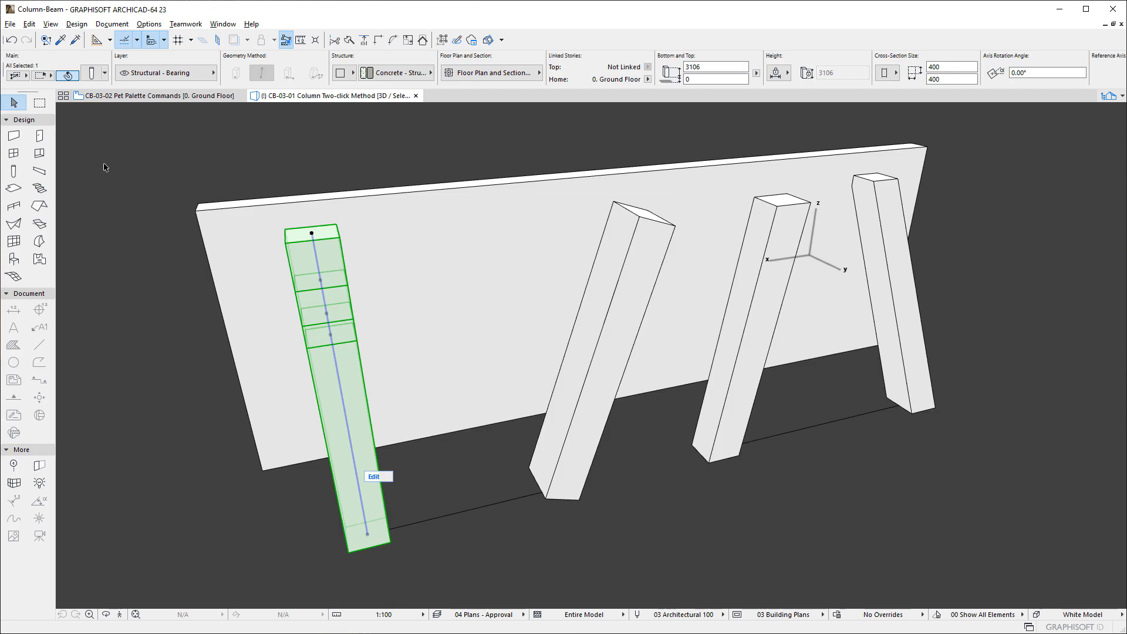
mouse_move(380, 480)
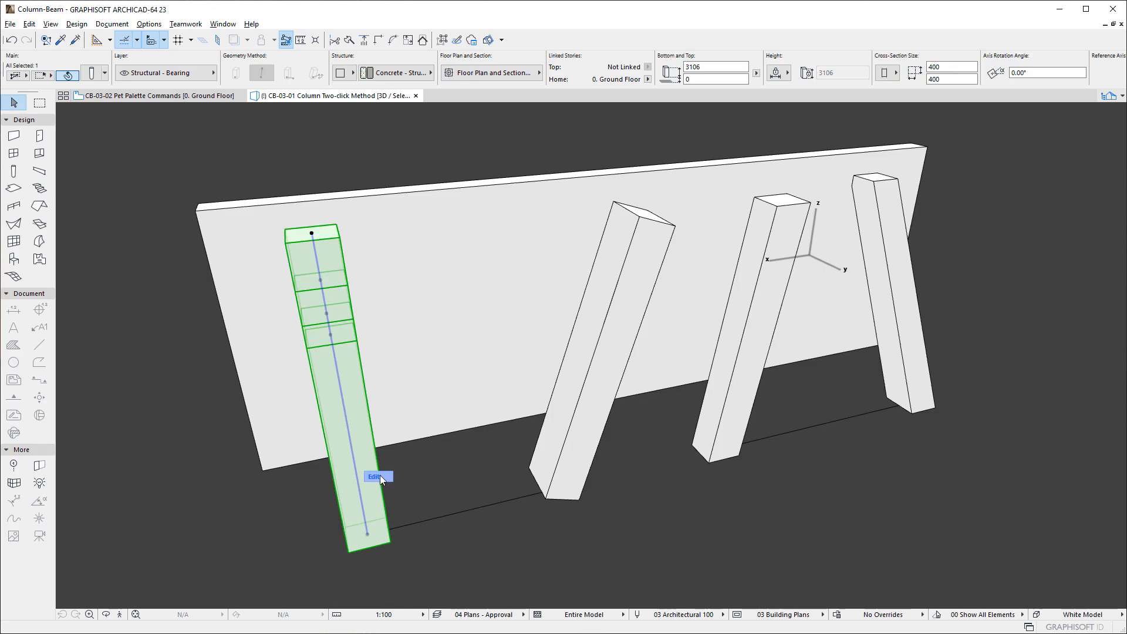
- Widen an upper segment of the left column to a 400 x 800 cross arm via its segment settings
left_click(377, 477)
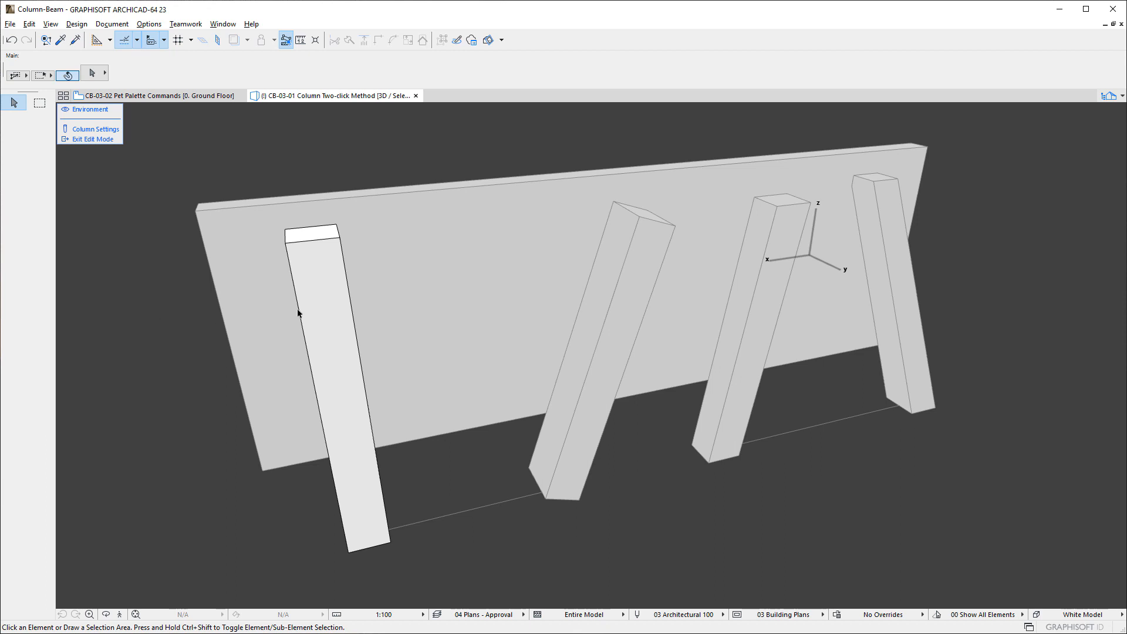
left_click(324, 309)
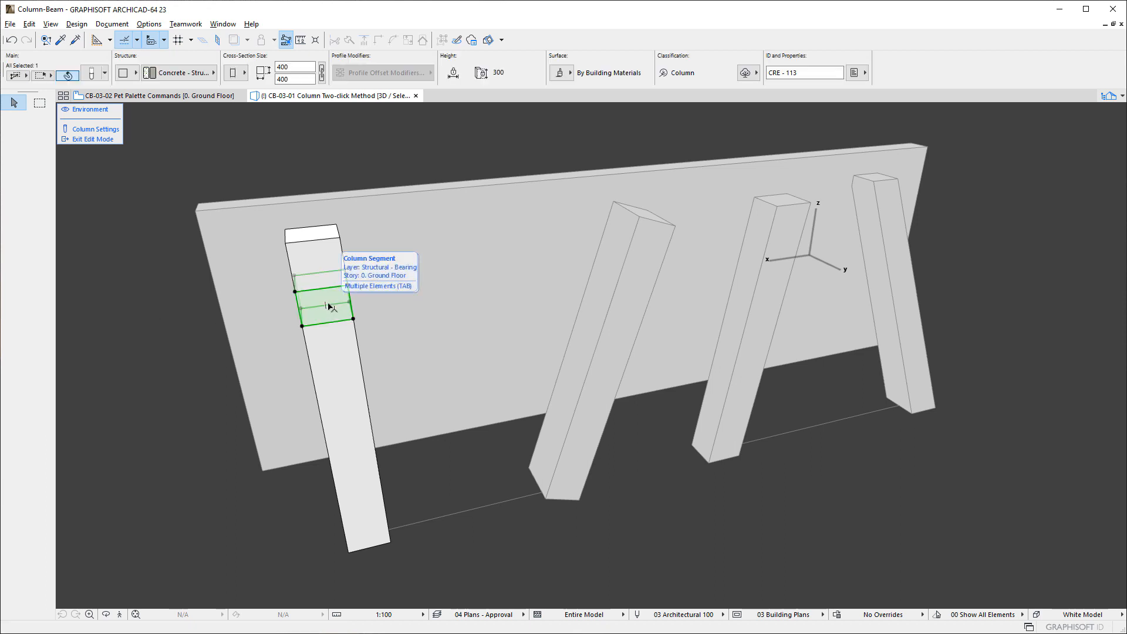
left_click(293, 78)
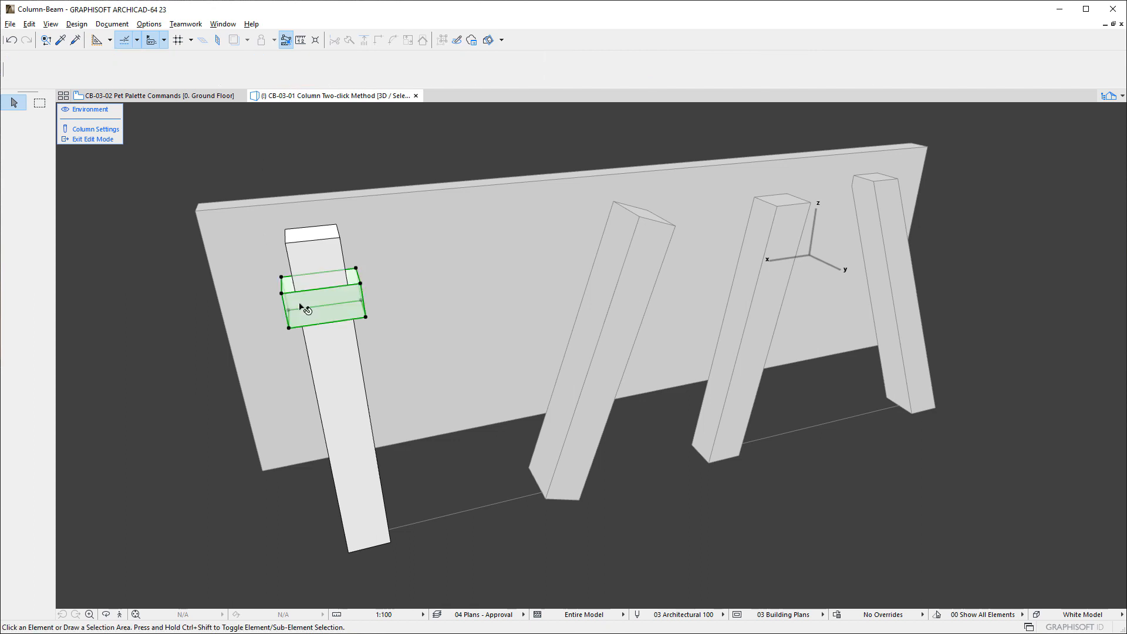
left_click(324, 298)
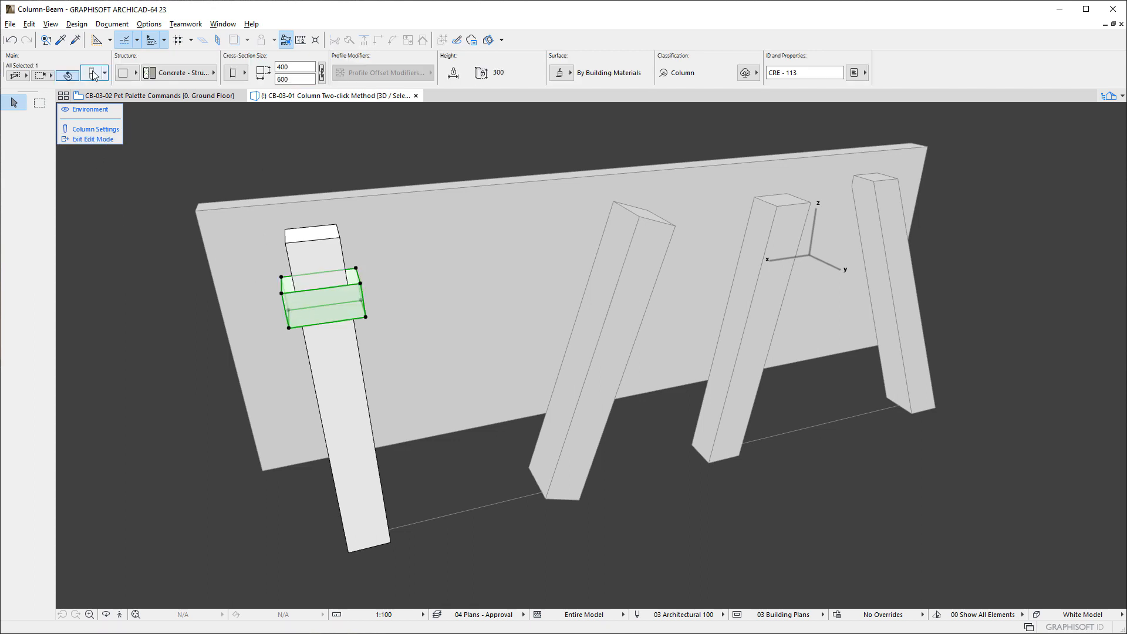
left_click(95, 129)
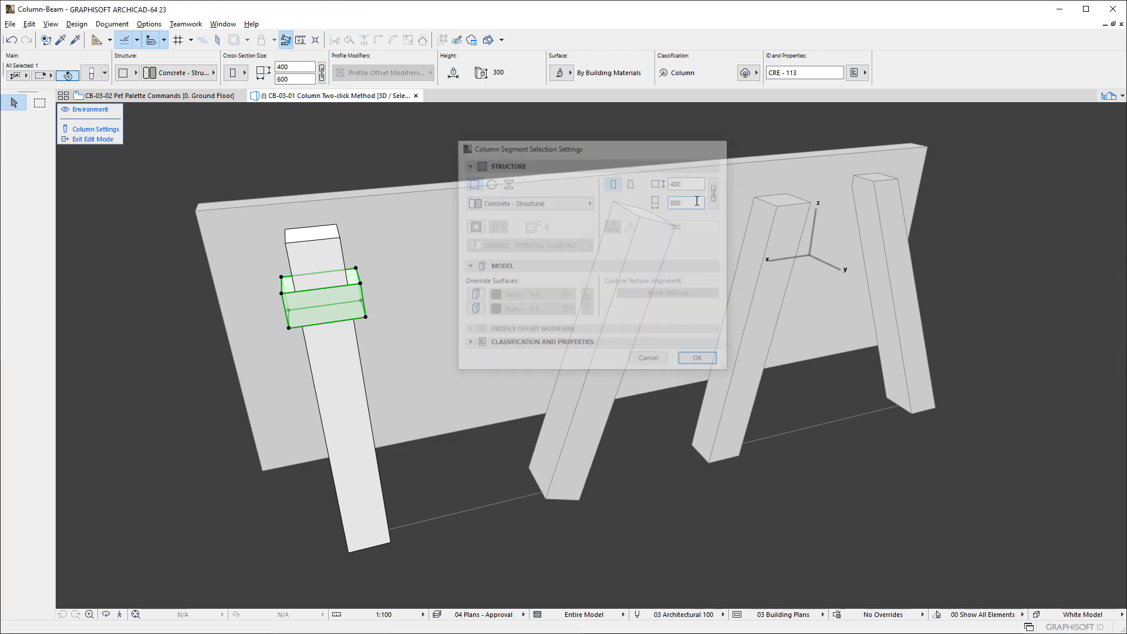
left_click(694, 356)
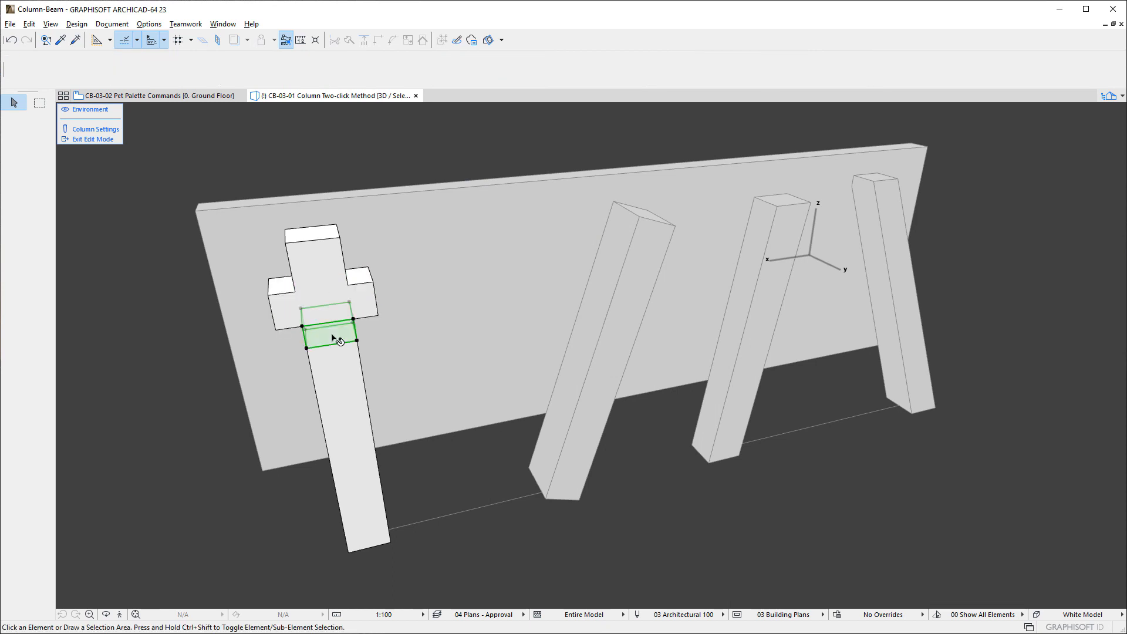
- Make the segment below the cross arm Tapered so it flares from shaft to arm
left_click(331, 338)
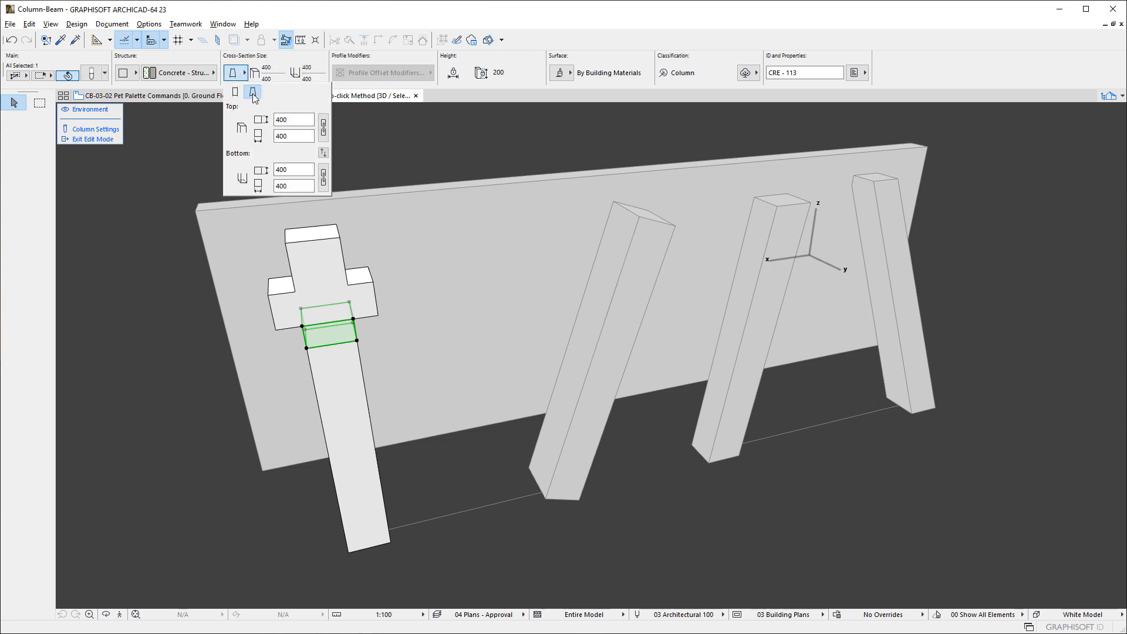
left_click(359, 146)
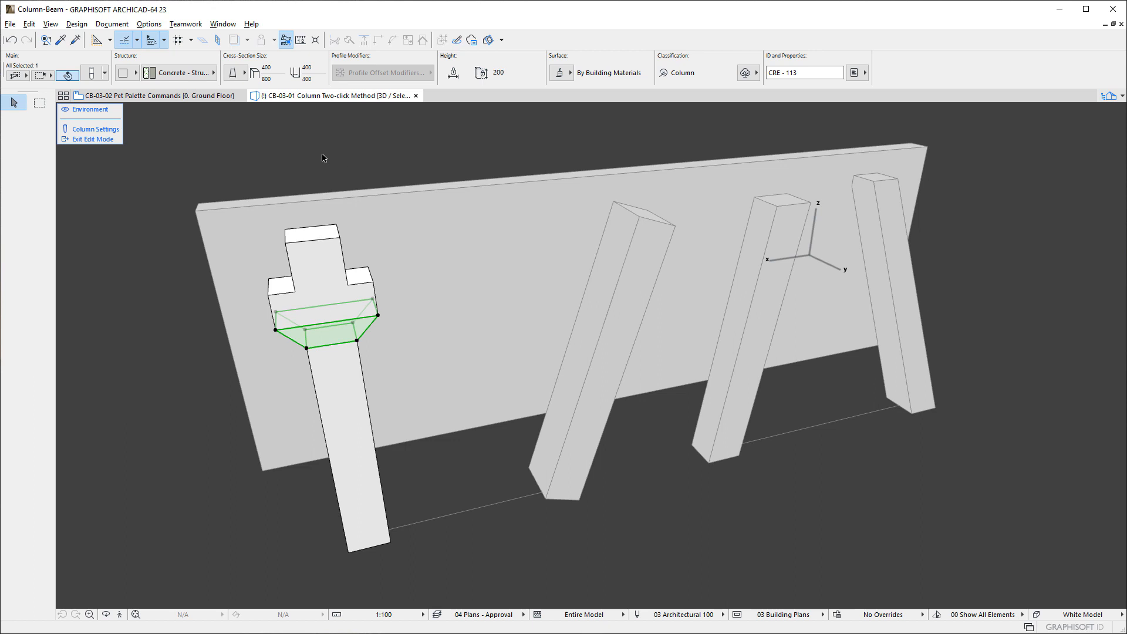
left_click(124, 166)
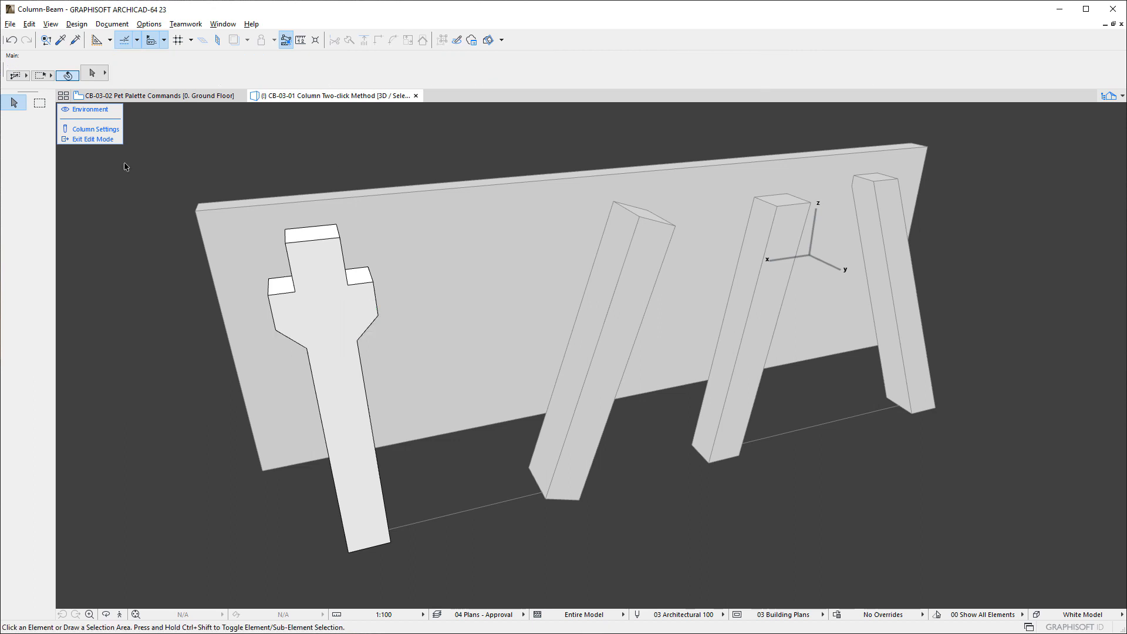
mouse_move(93, 138)
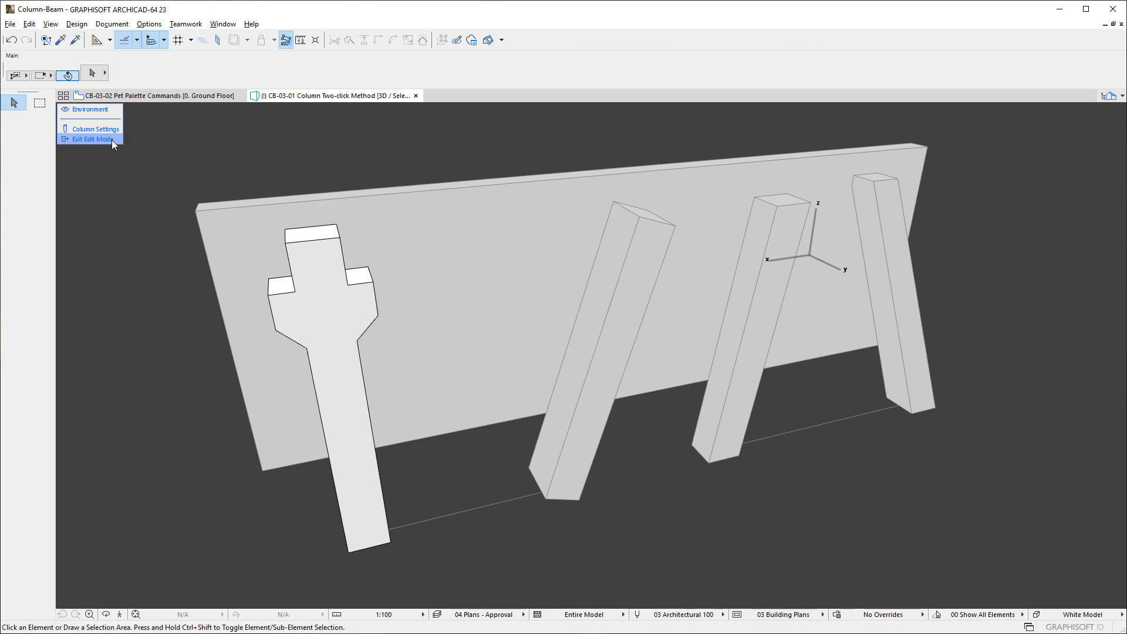
- Exit segment editing and give the third column a Custom 400 by 400 Steel Universal Section profile
left_click(92, 138)
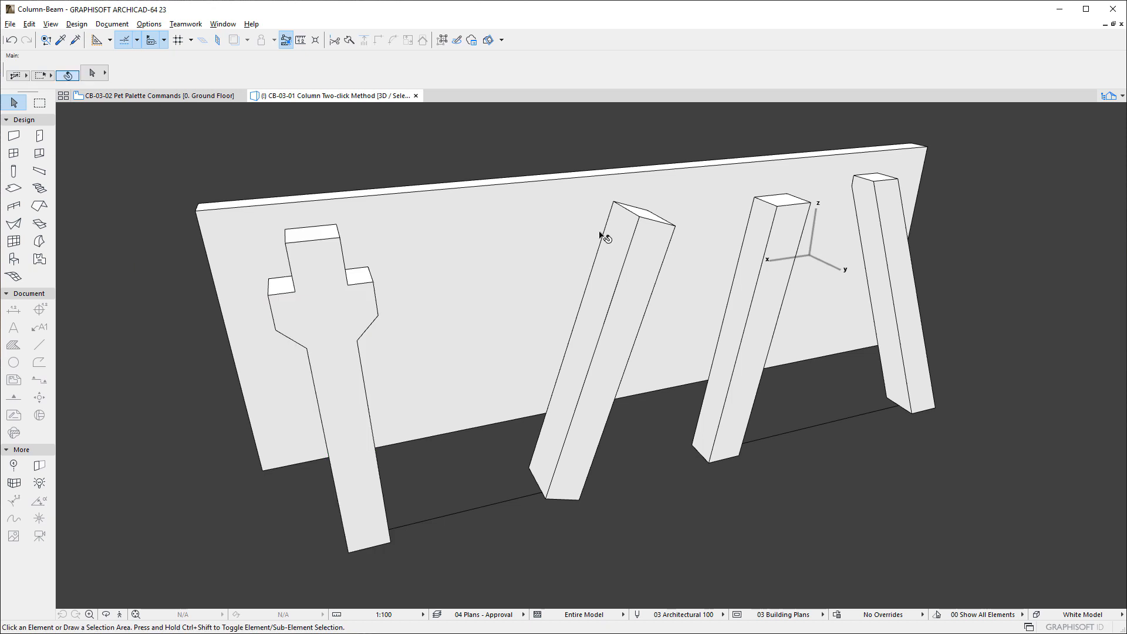
left_click(737, 324)
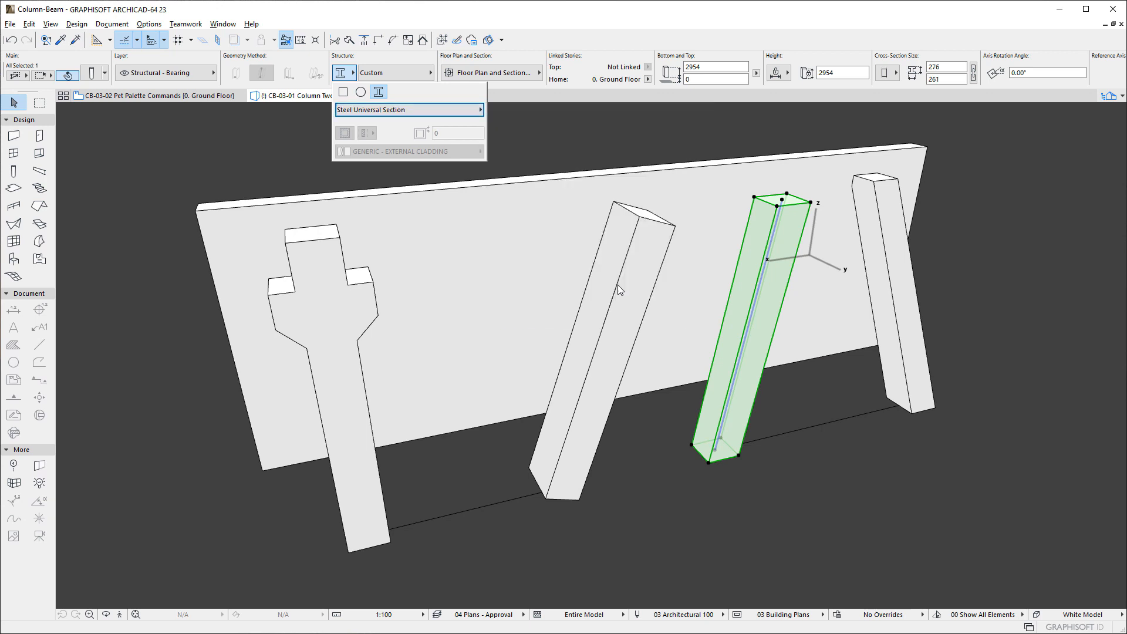
left_click(409, 109)
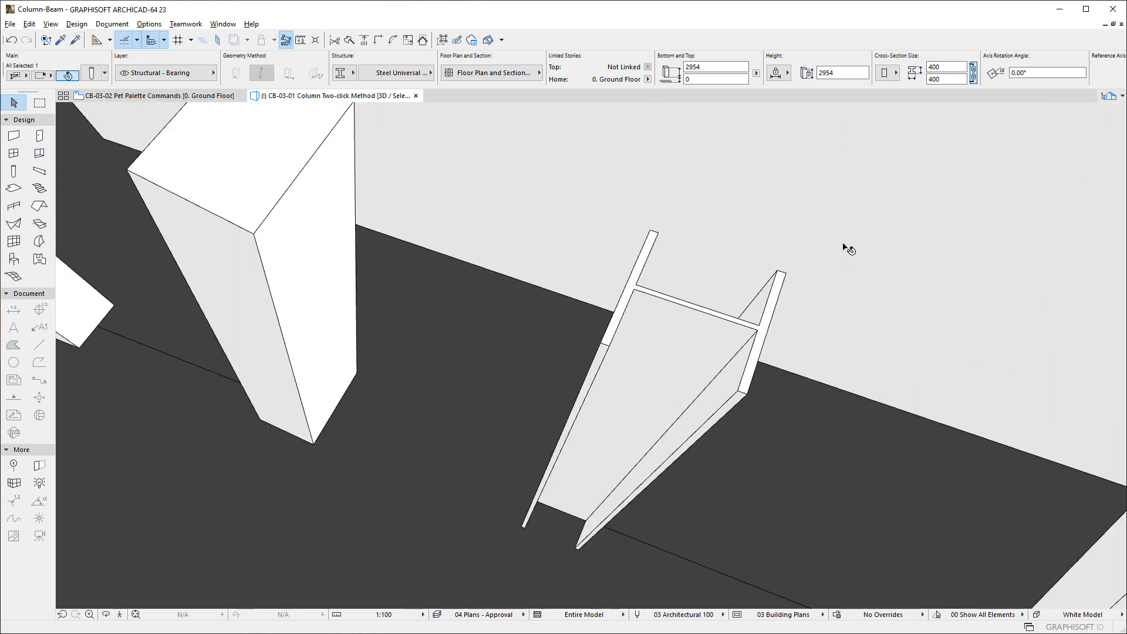
left_click(683, 359)
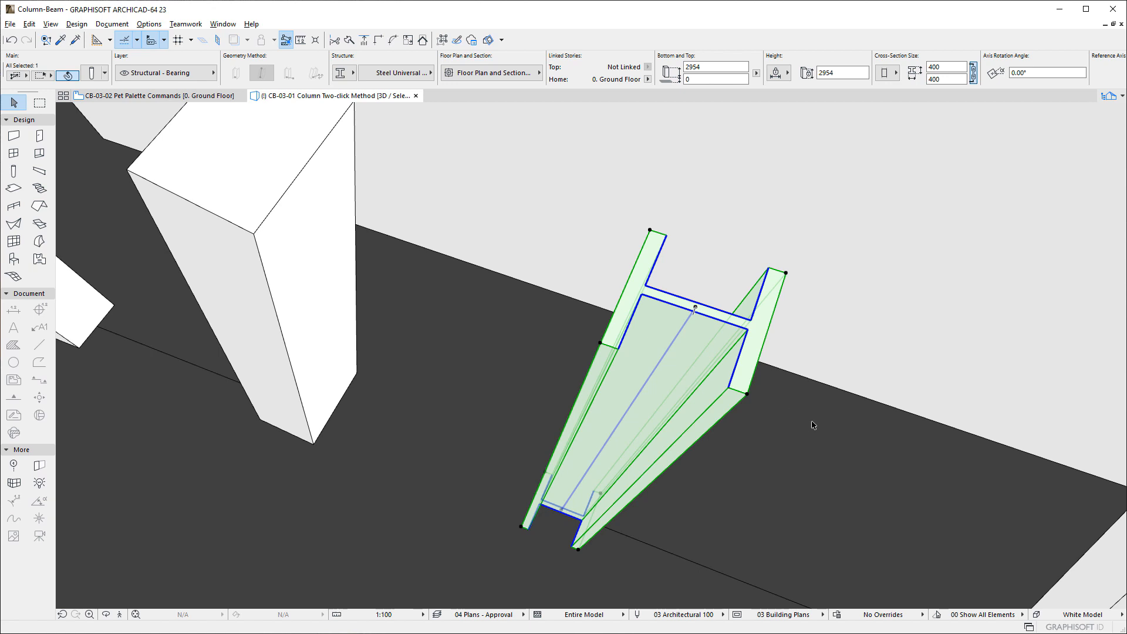
- Deselect and switch to the CB-06-00 Columns - Beams 3D showcase view
left_click(808, 424)
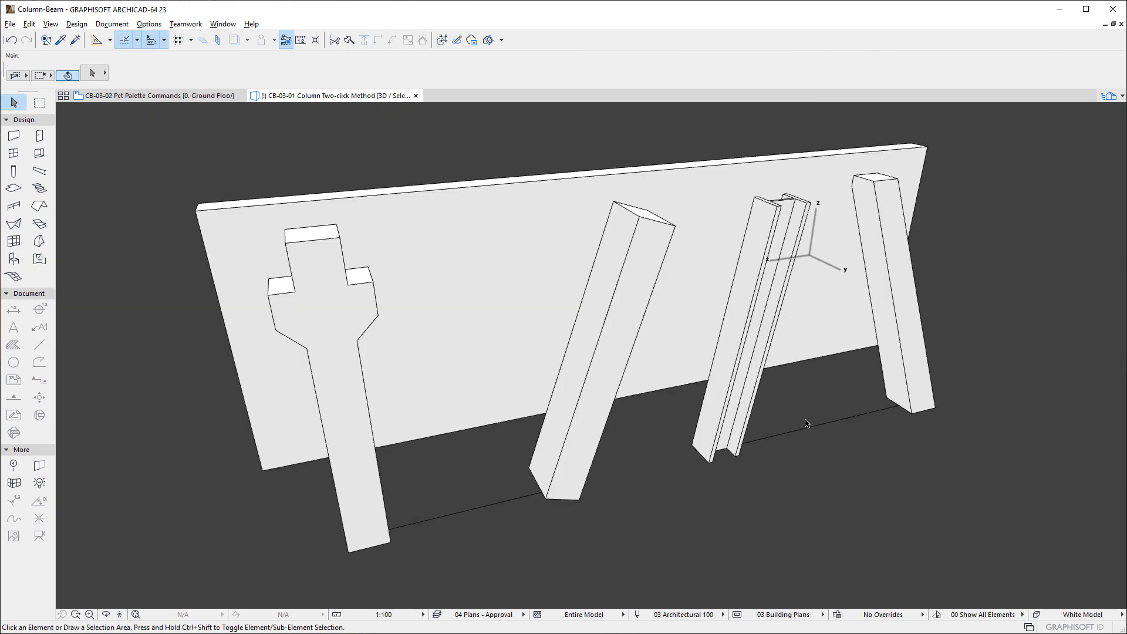
mouse_move(872, 477)
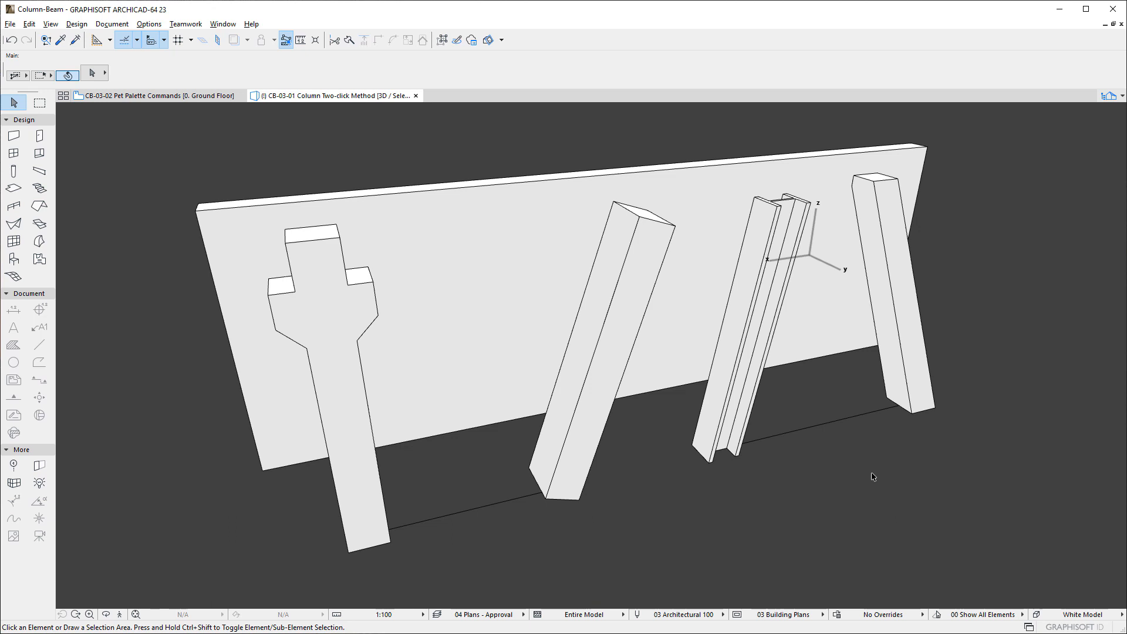
left_click(331, 95)
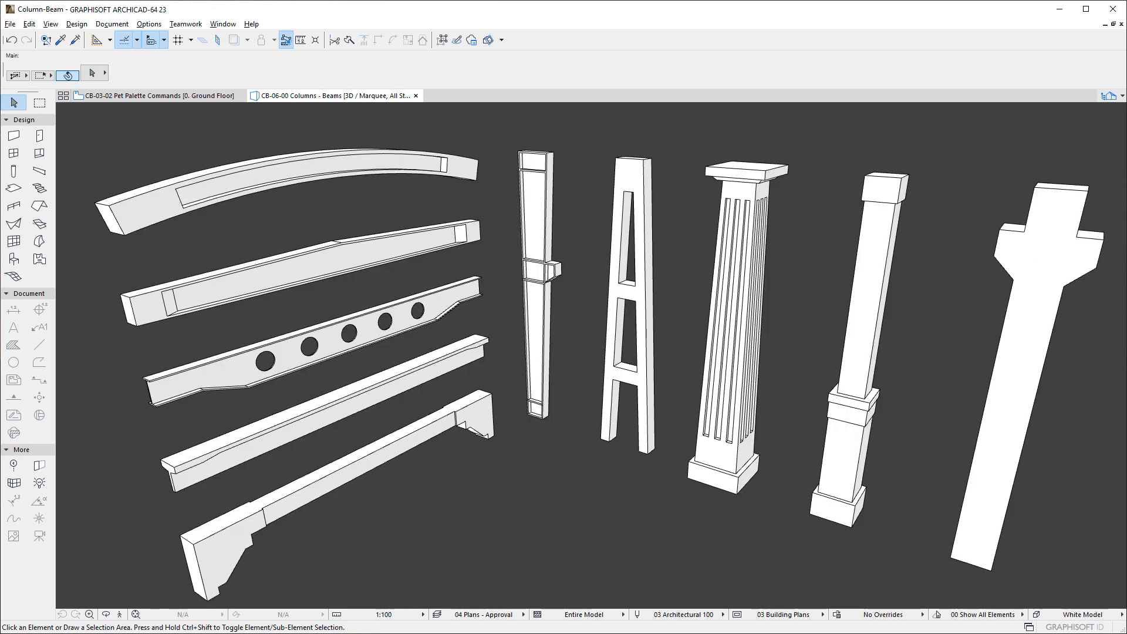